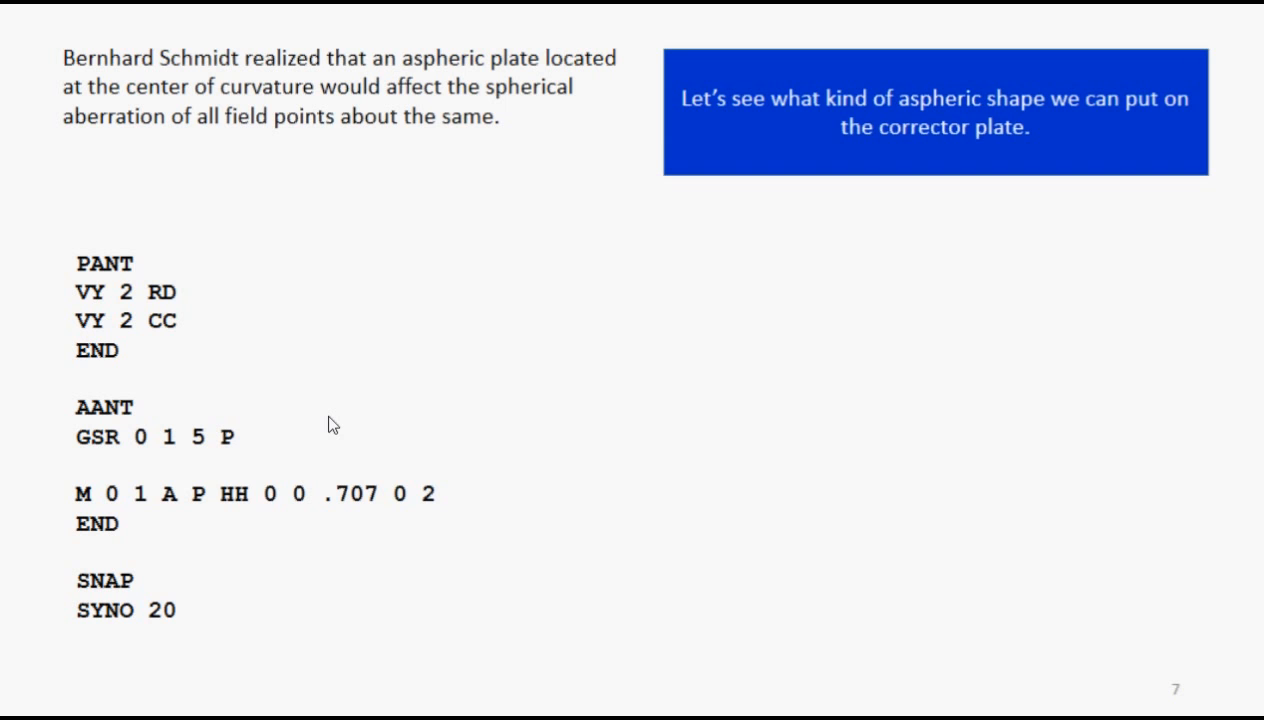
mouse_move(164, 318)
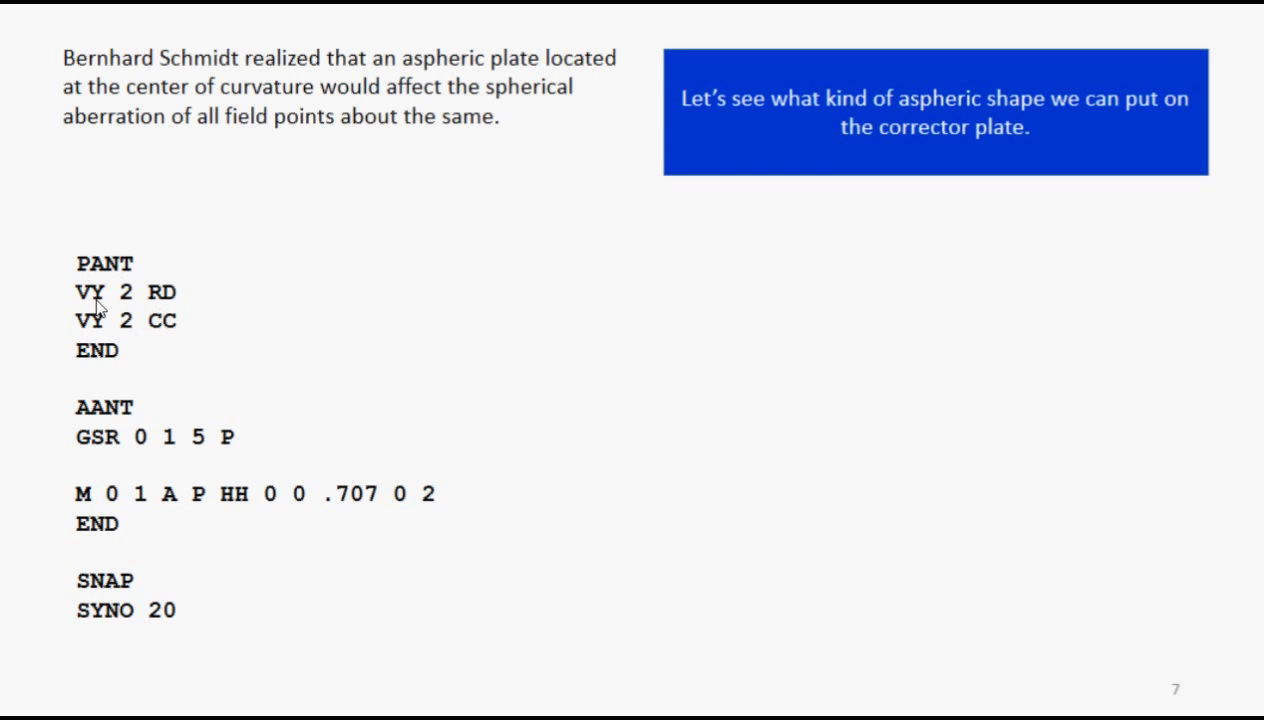
mouse_move(120, 328)
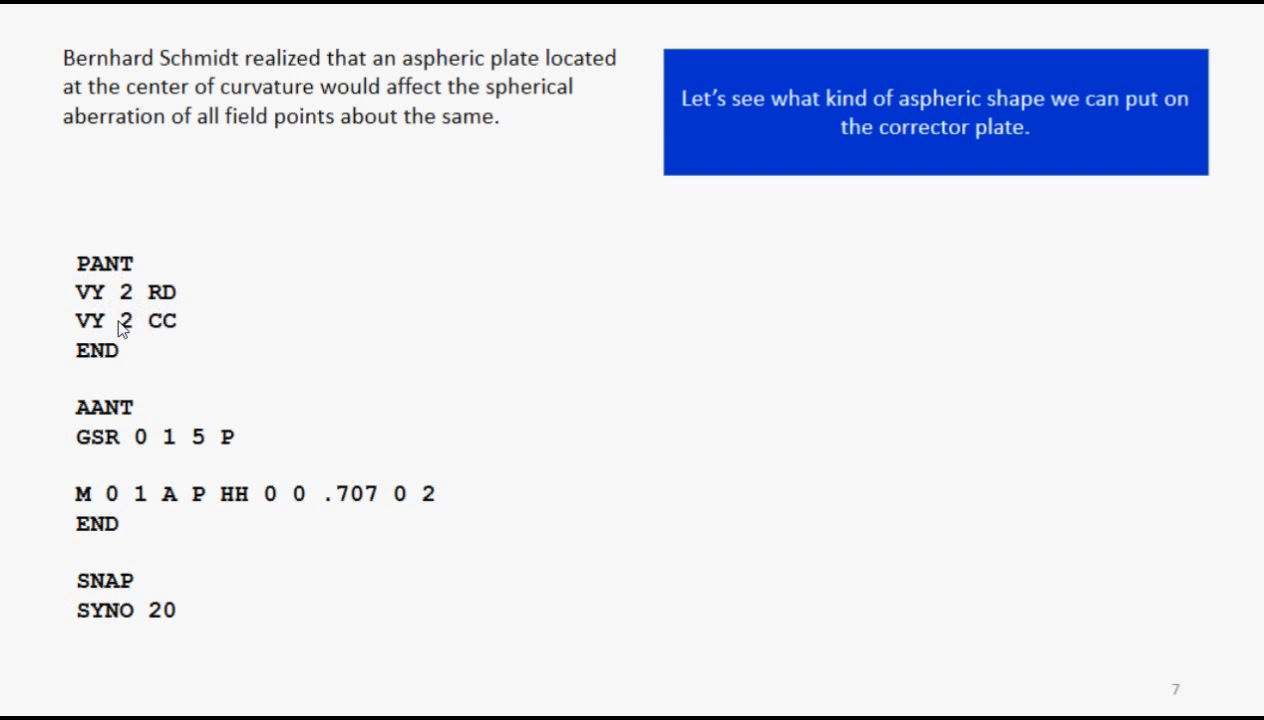
mouse_move(132, 336)
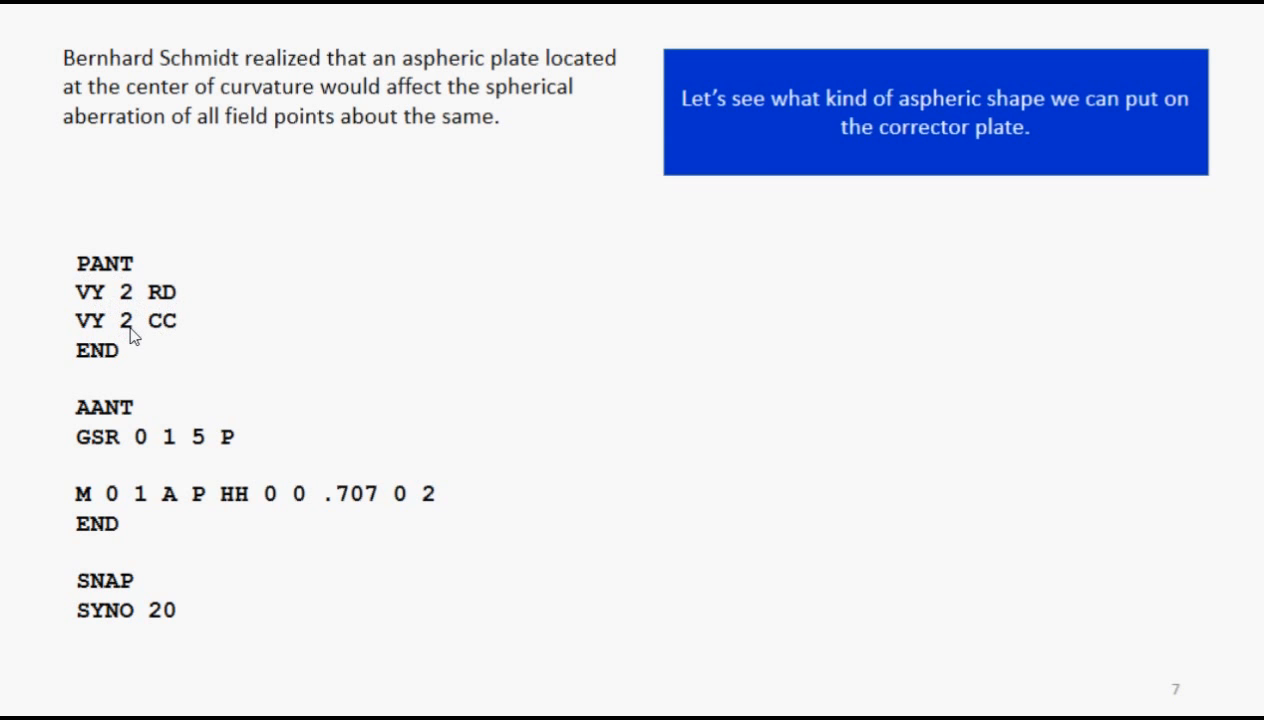
mouse_move(268, 452)
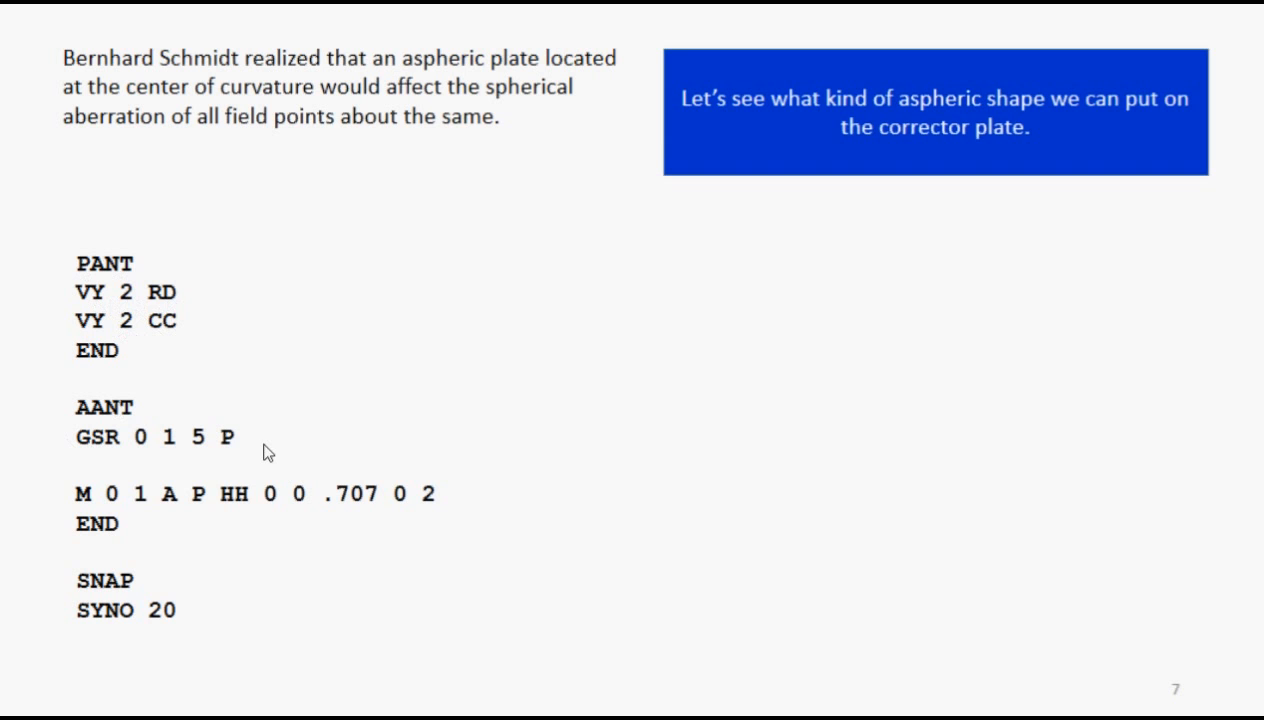
mouse_move(210, 518)
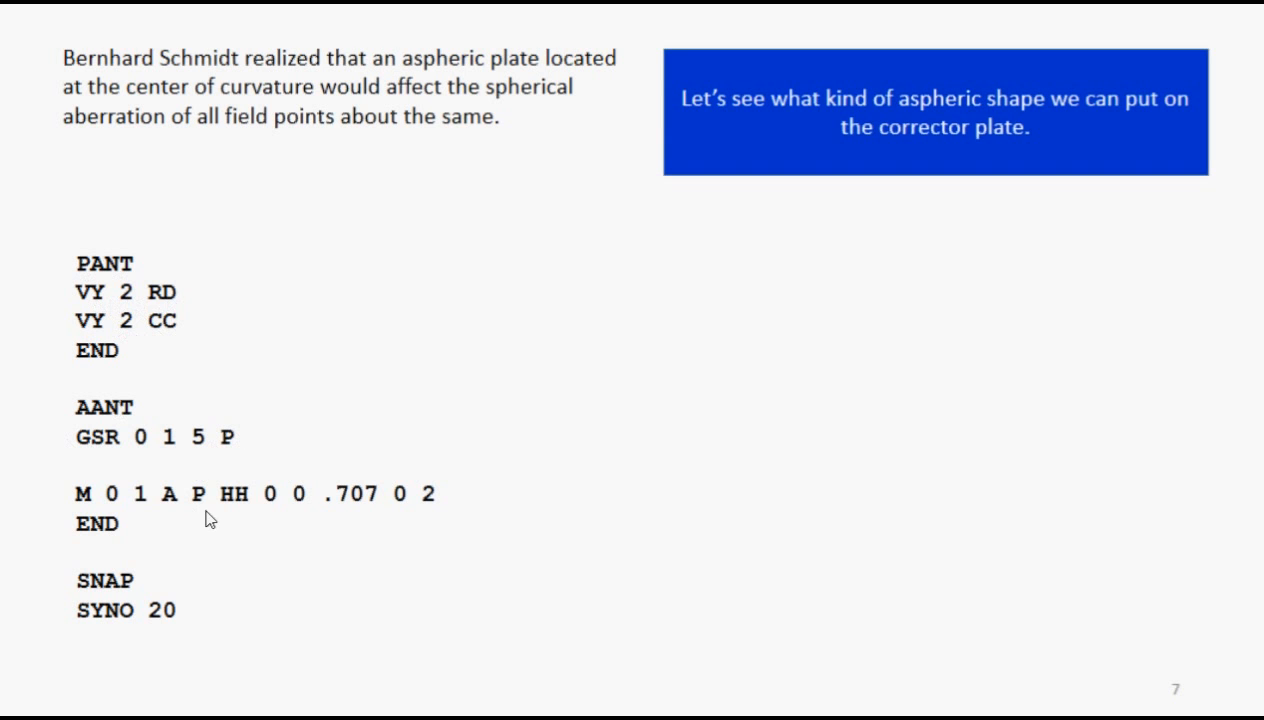
mouse_move(352, 512)
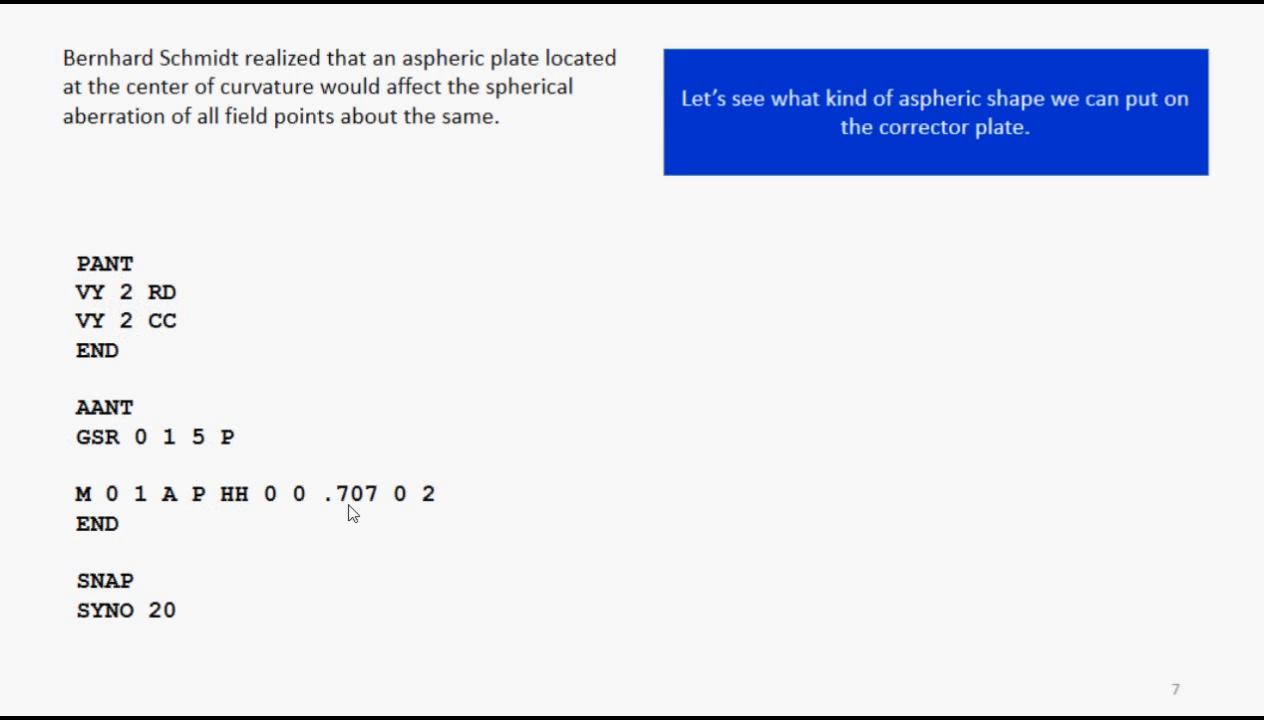
mouse_move(308, 556)
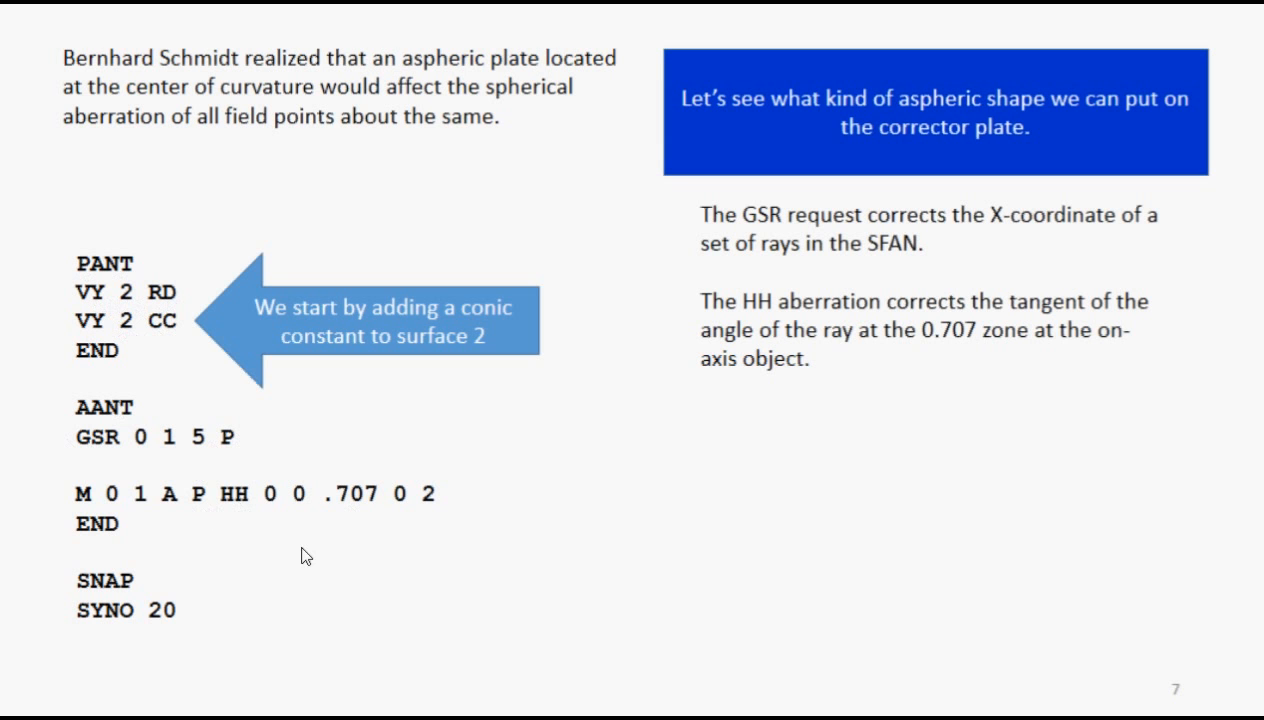
mouse_move(698, 356)
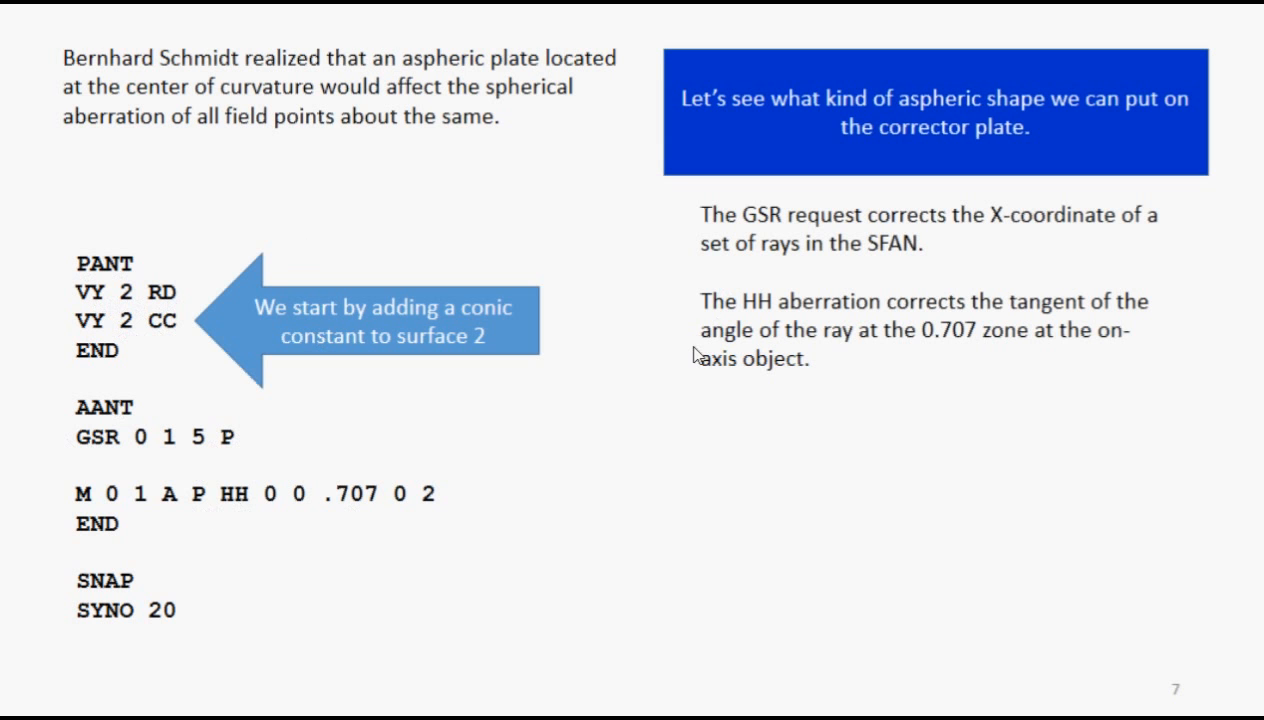
mouse_move(736, 376)
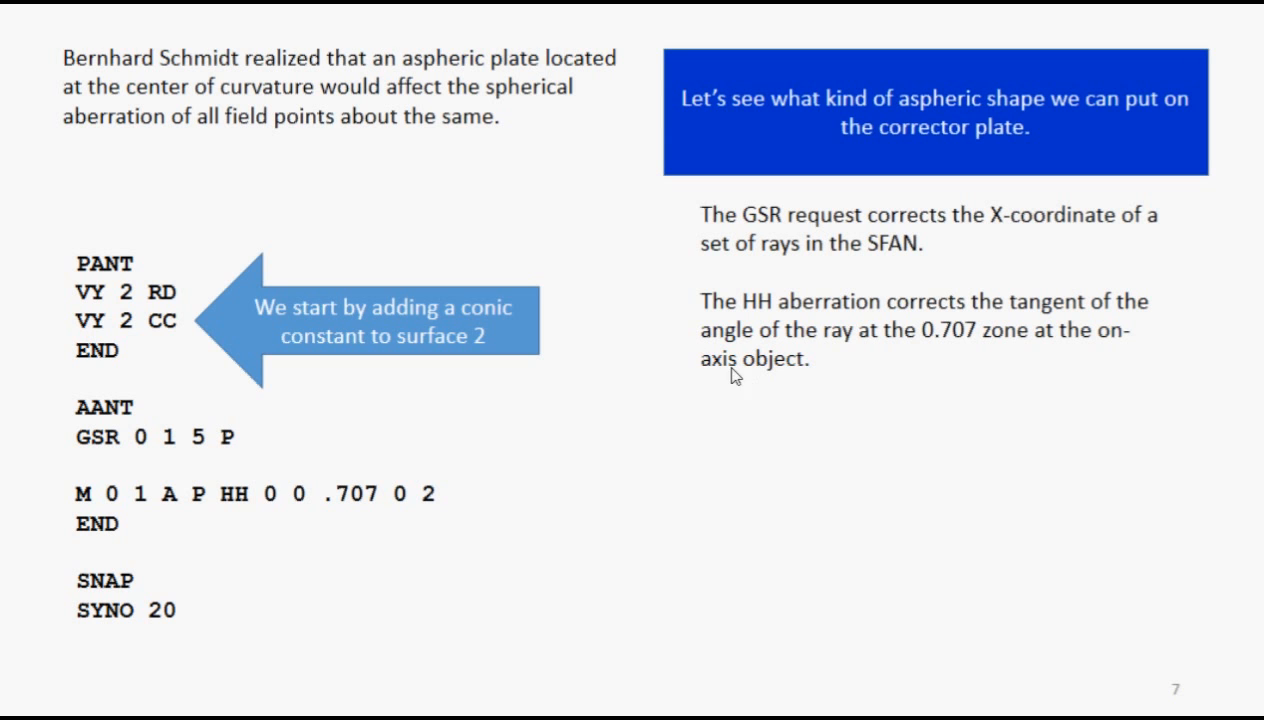
mouse_move(640, 472)
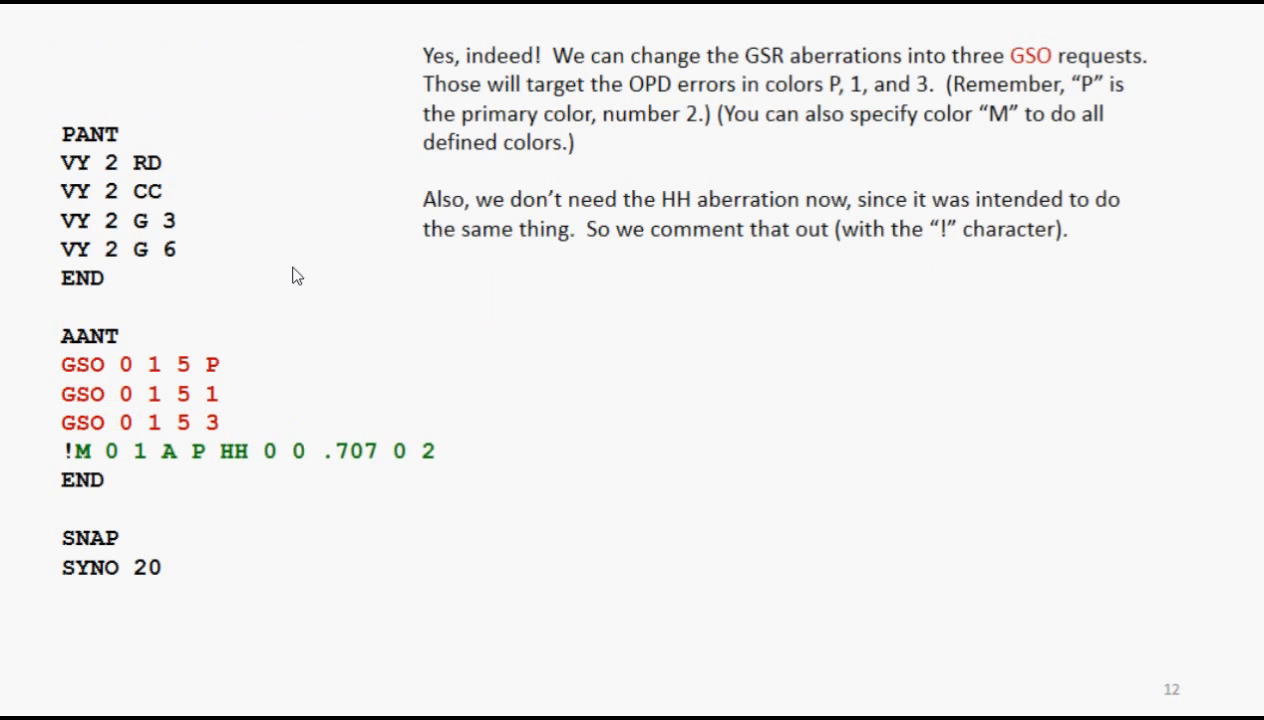
mouse_move(616, 184)
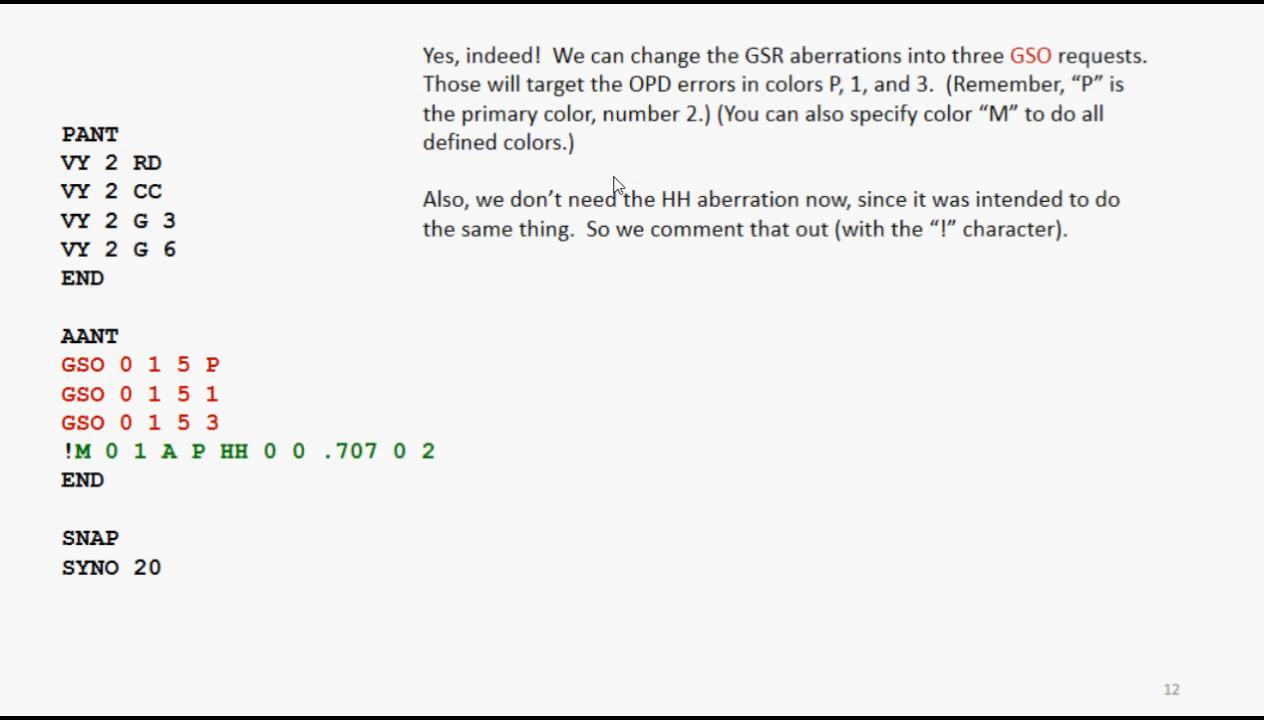
mouse_move(728, 170)
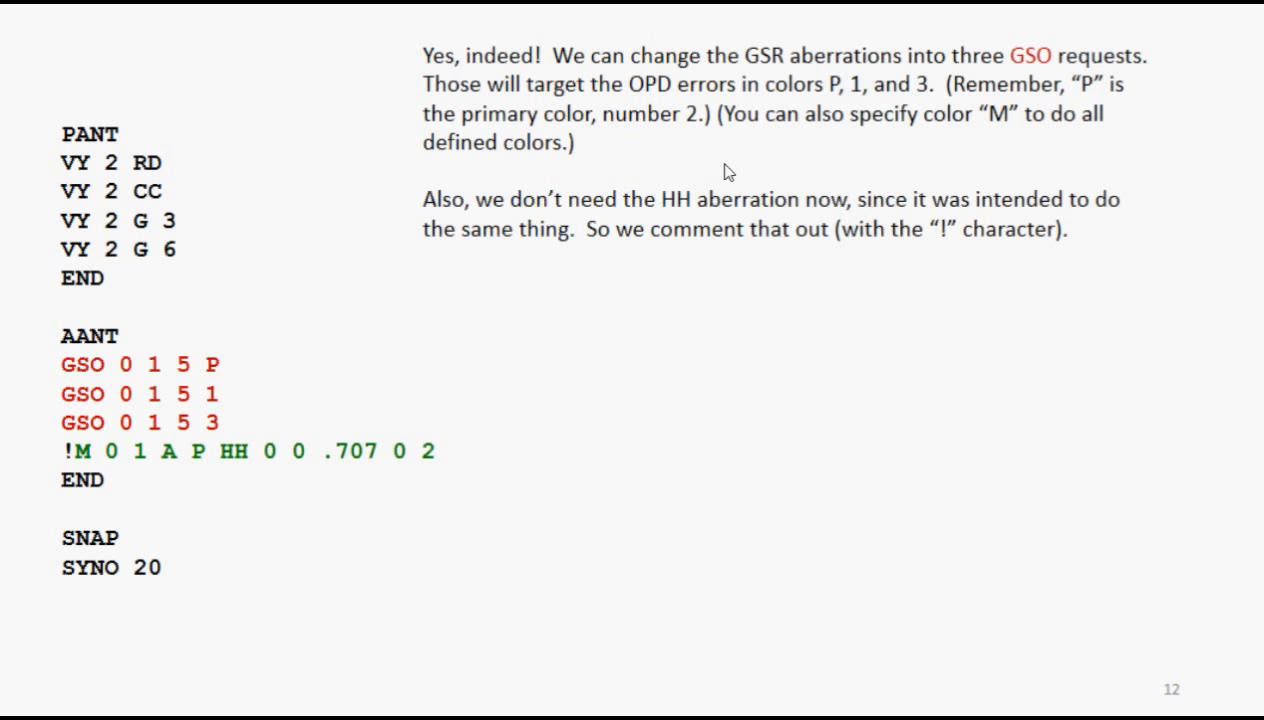
mouse_move(632, 296)
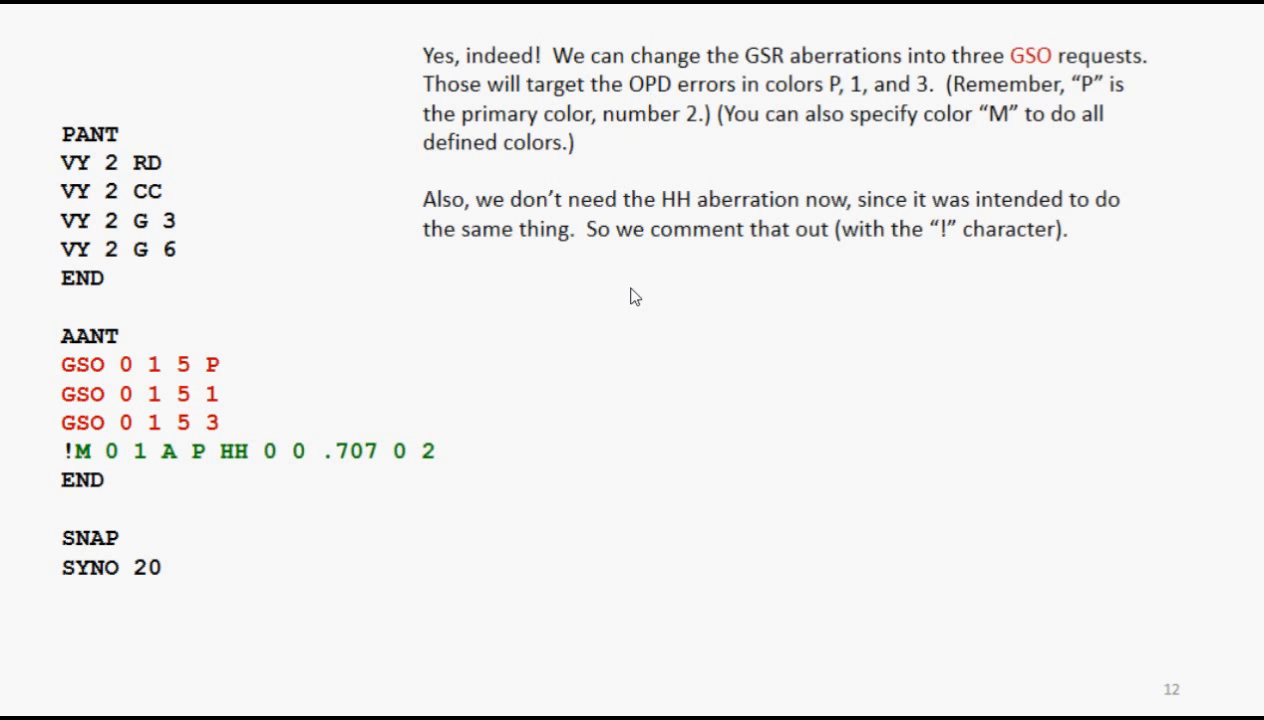
mouse_move(616, 272)
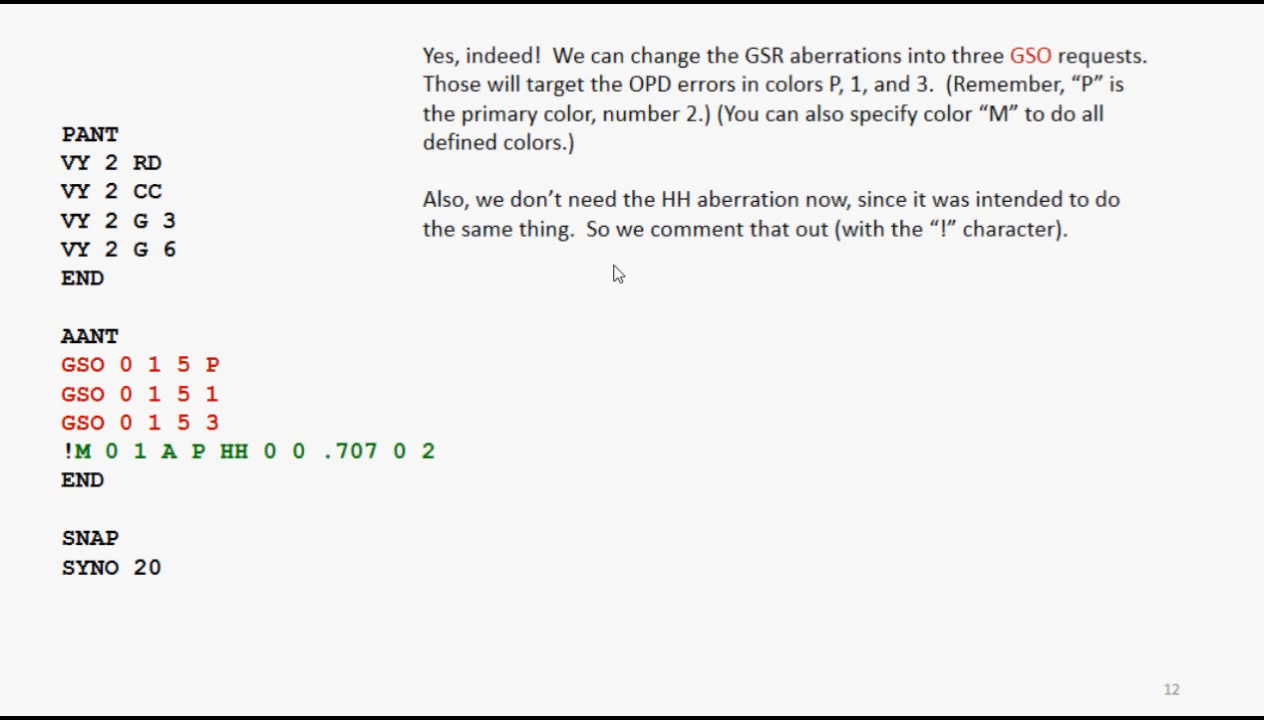
mouse_move(424, 336)
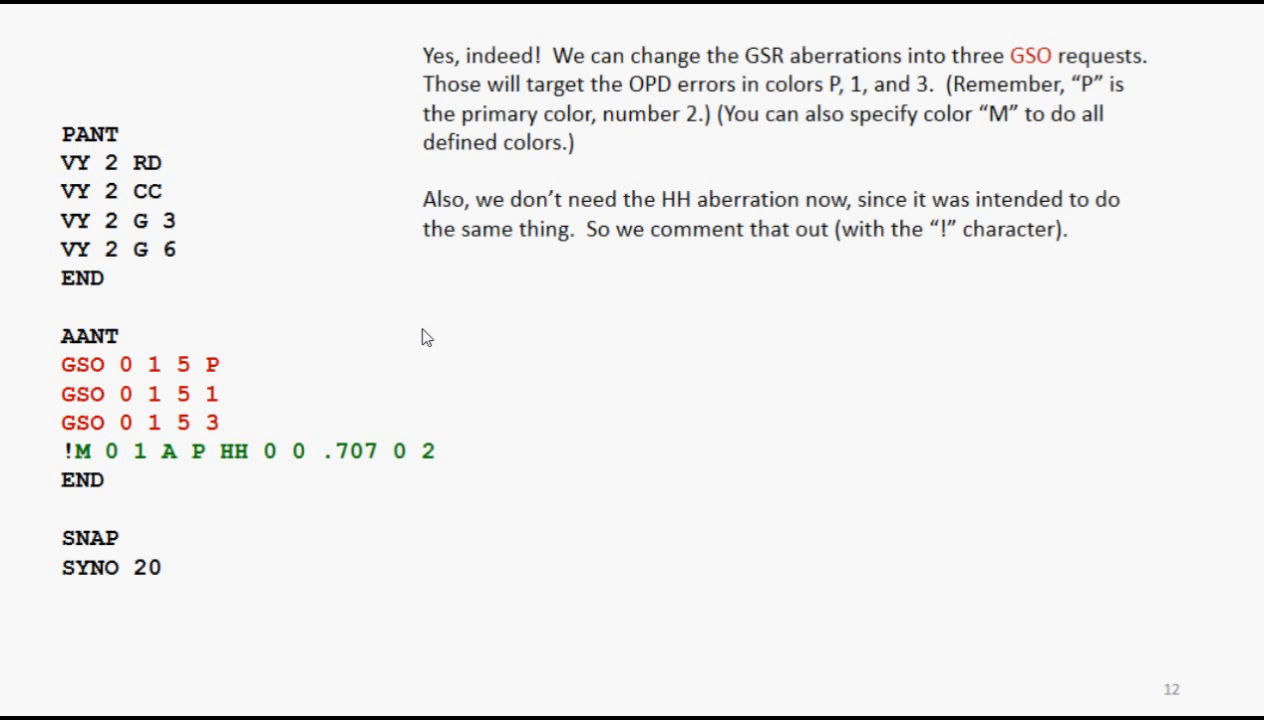
mouse_move(112, 468)
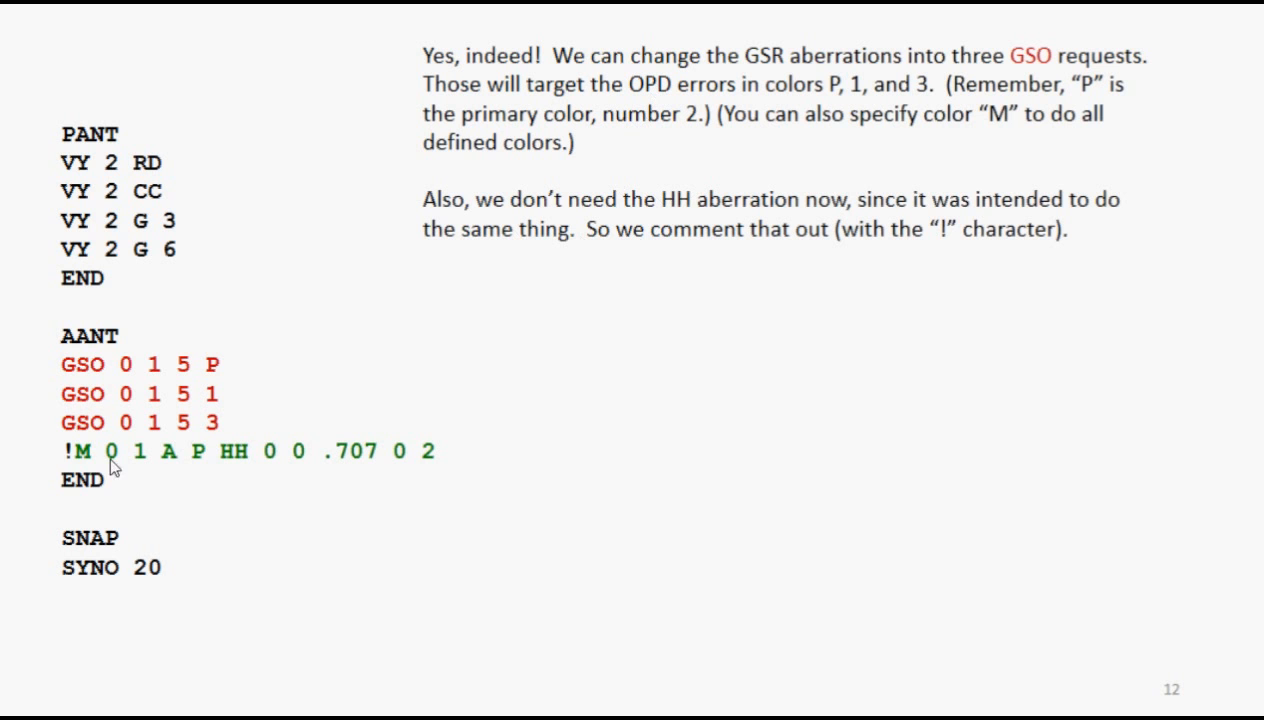
mouse_move(200, 460)
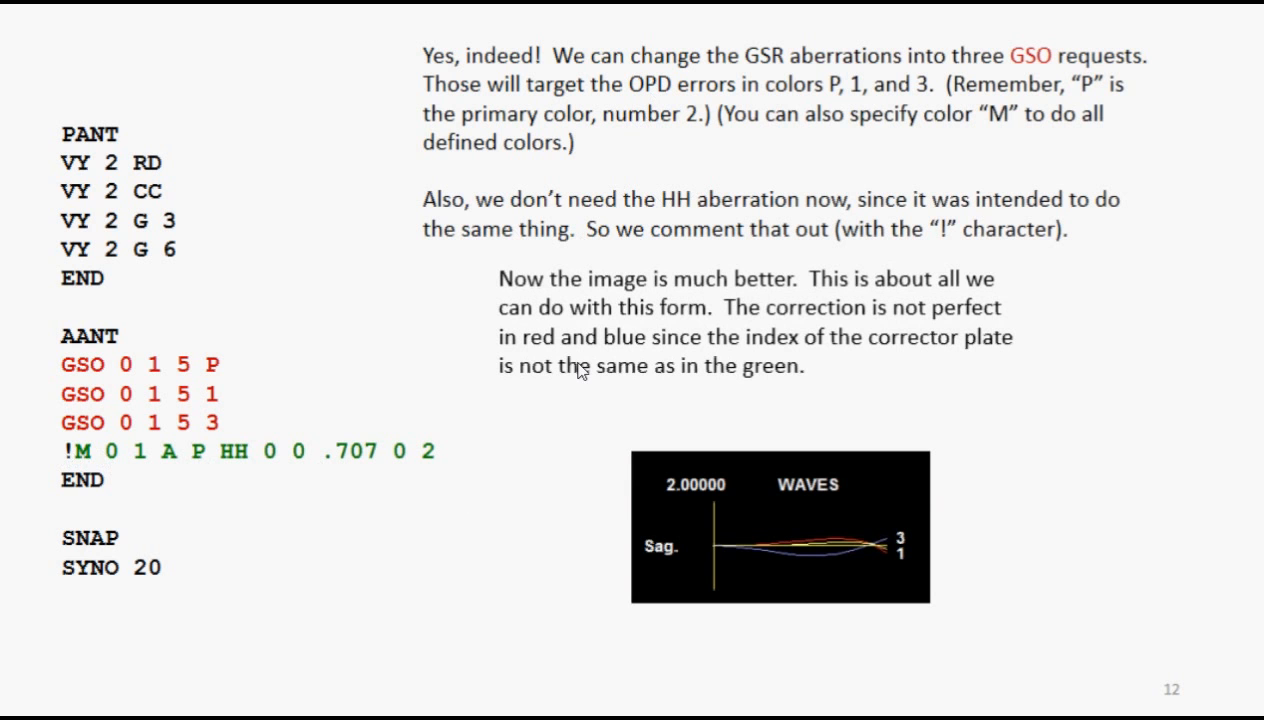
key("right")
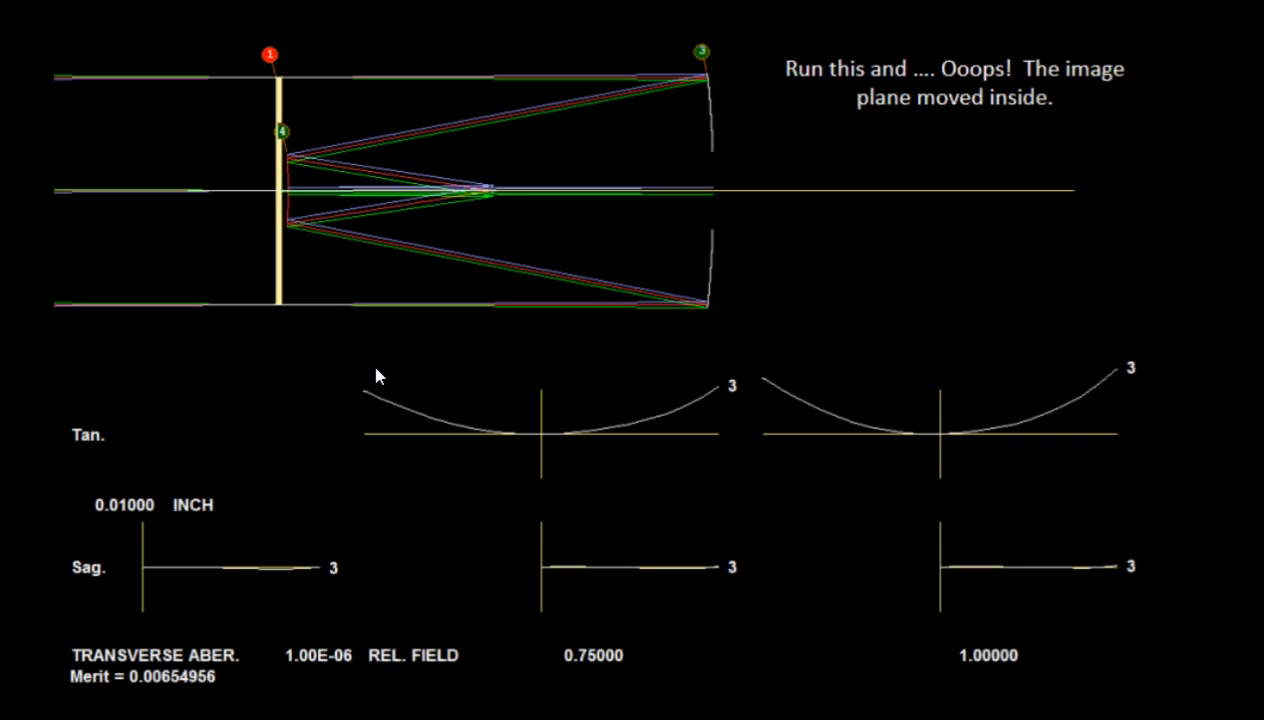
mouse_move(494, 228)
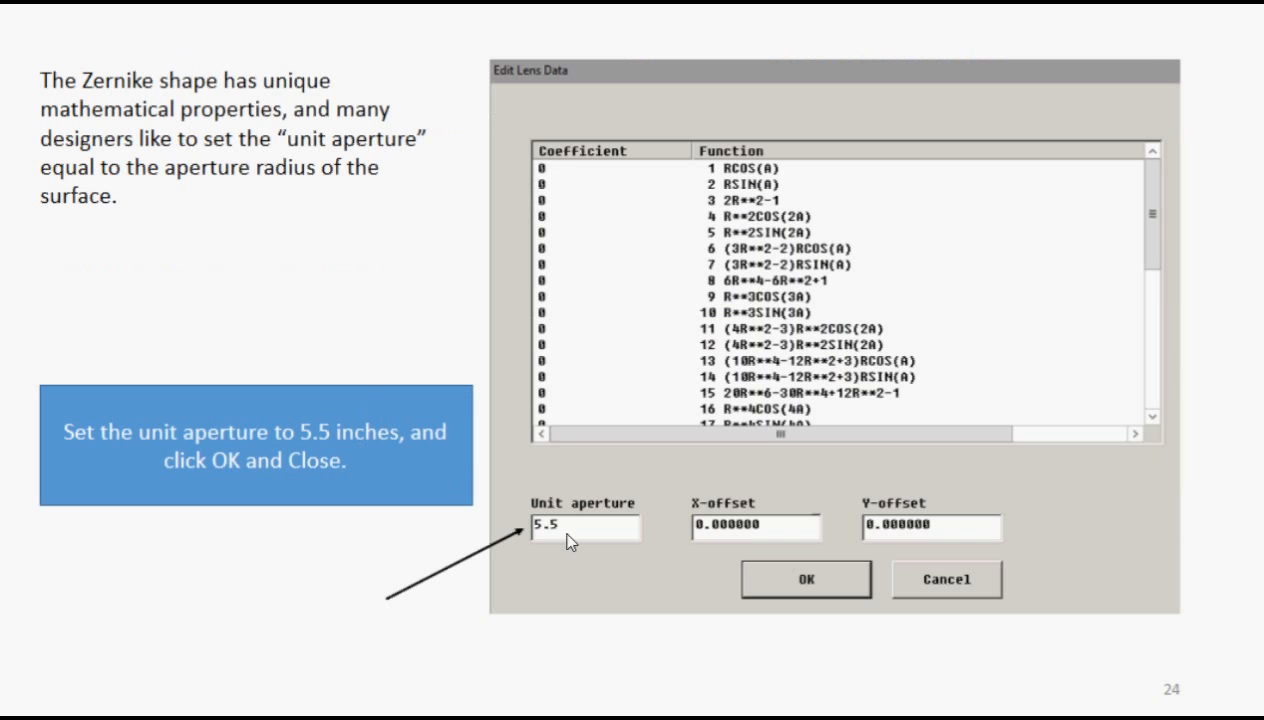
mouse_move(568, 532)
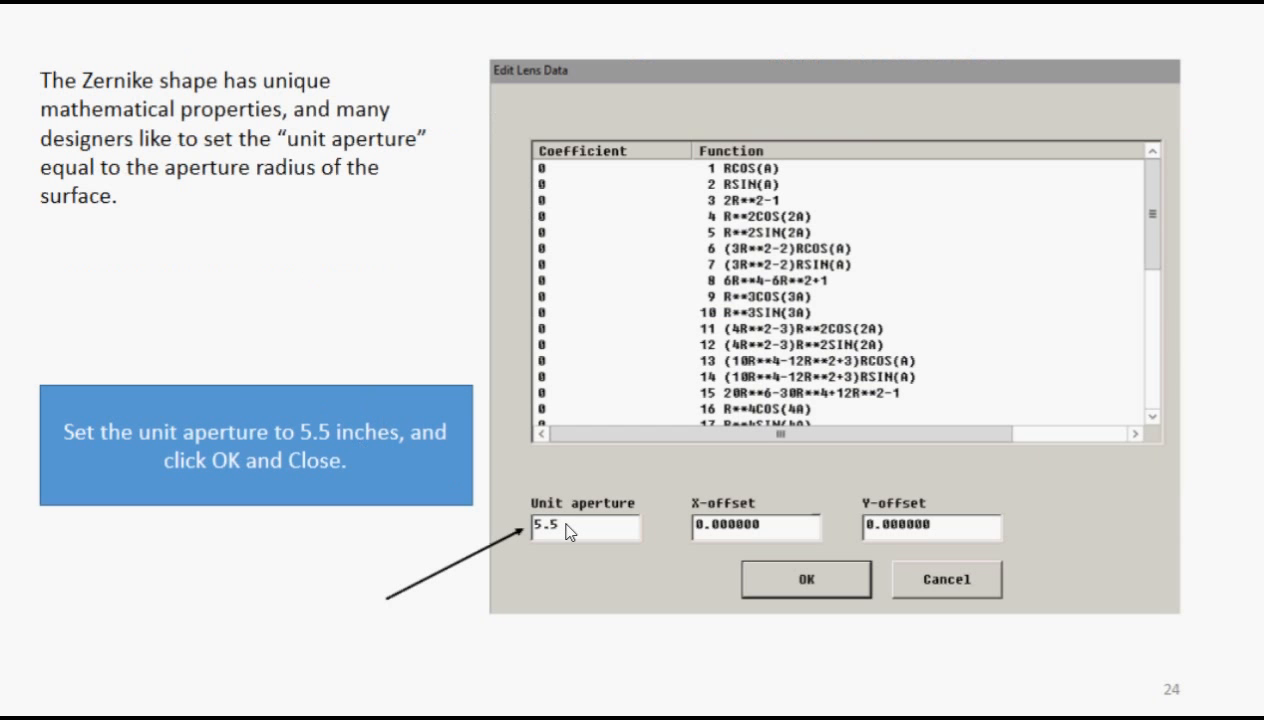
left_click(806, 578)
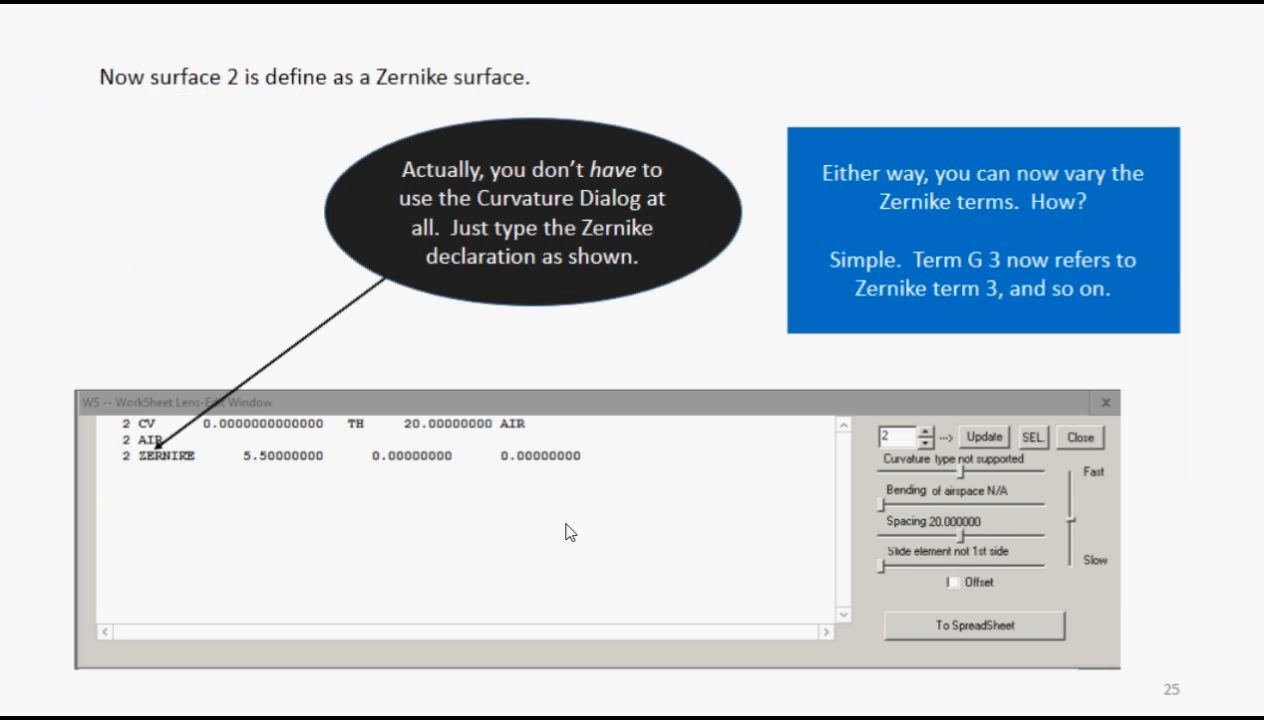
mouse_move(204, 496)
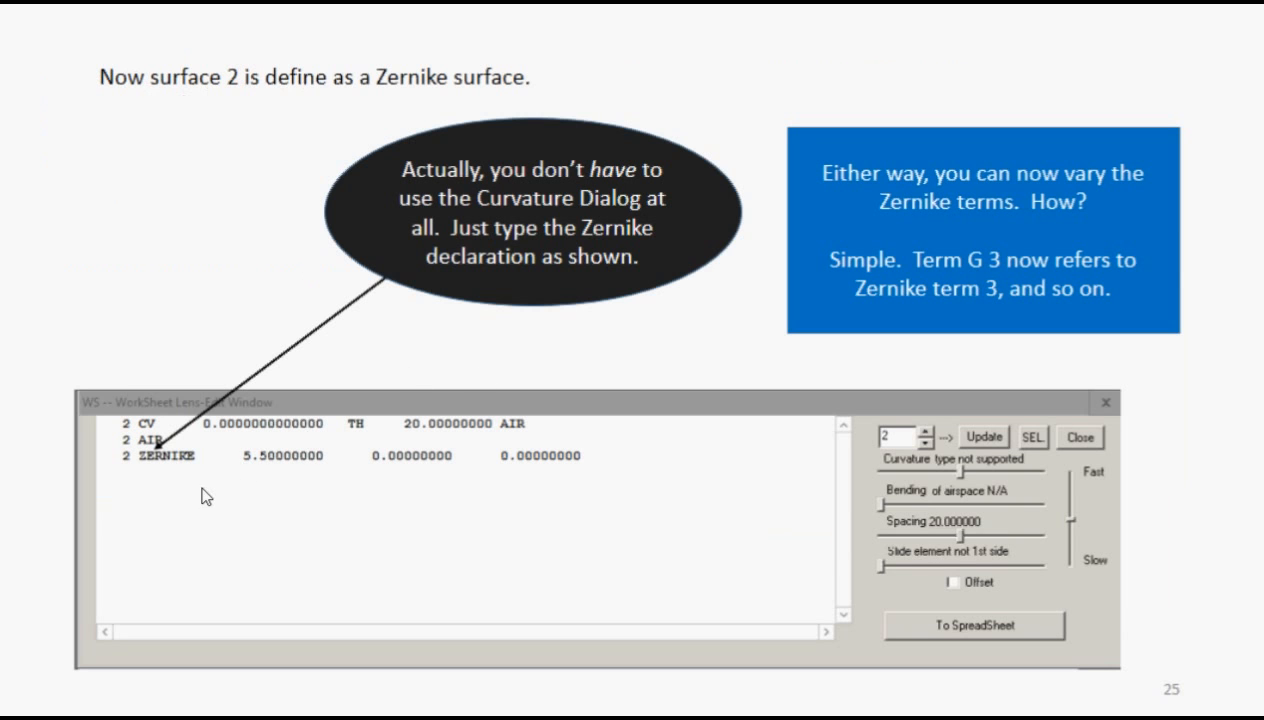
mouse_move(250, 448)
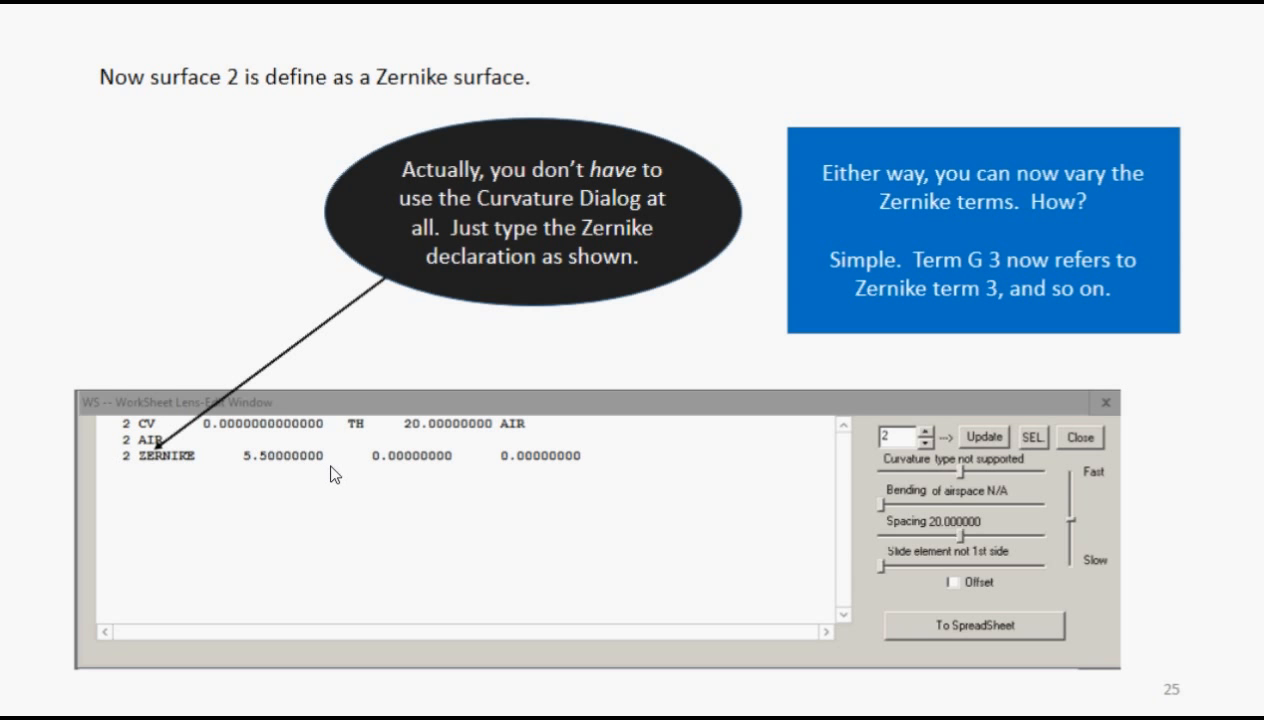
mouse_move(386, 482)
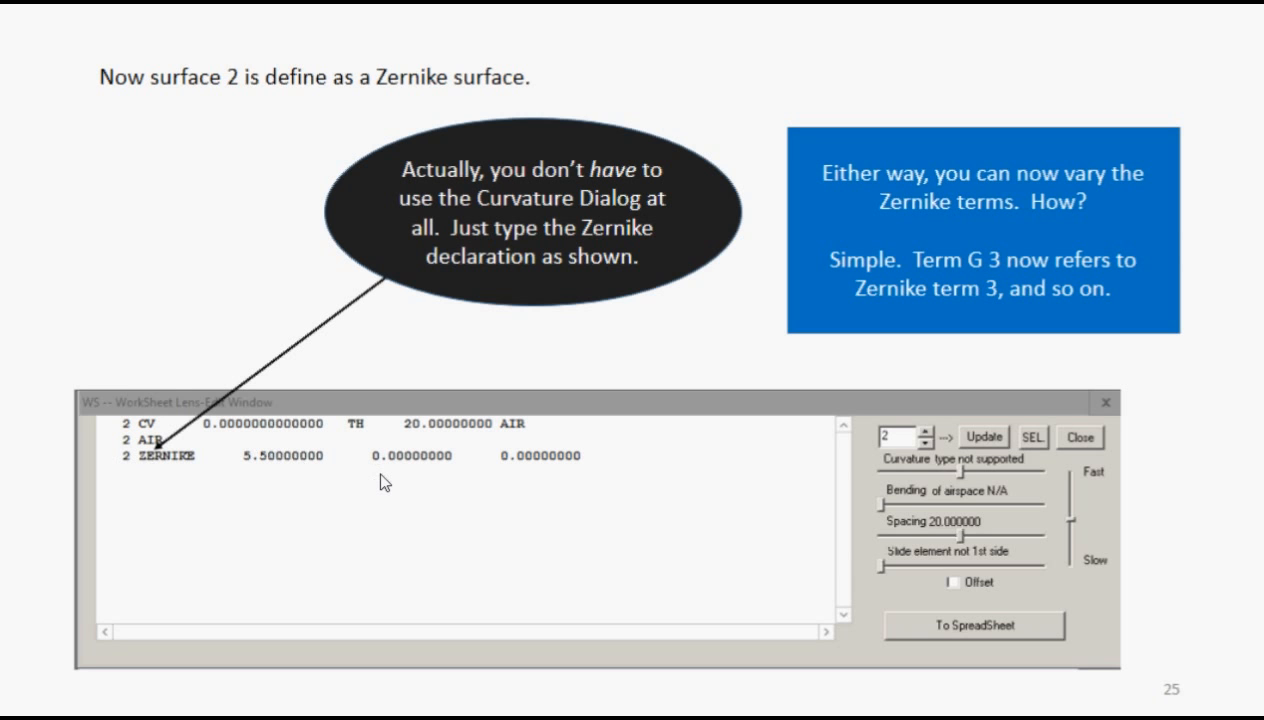
mouse_move(930, 308)
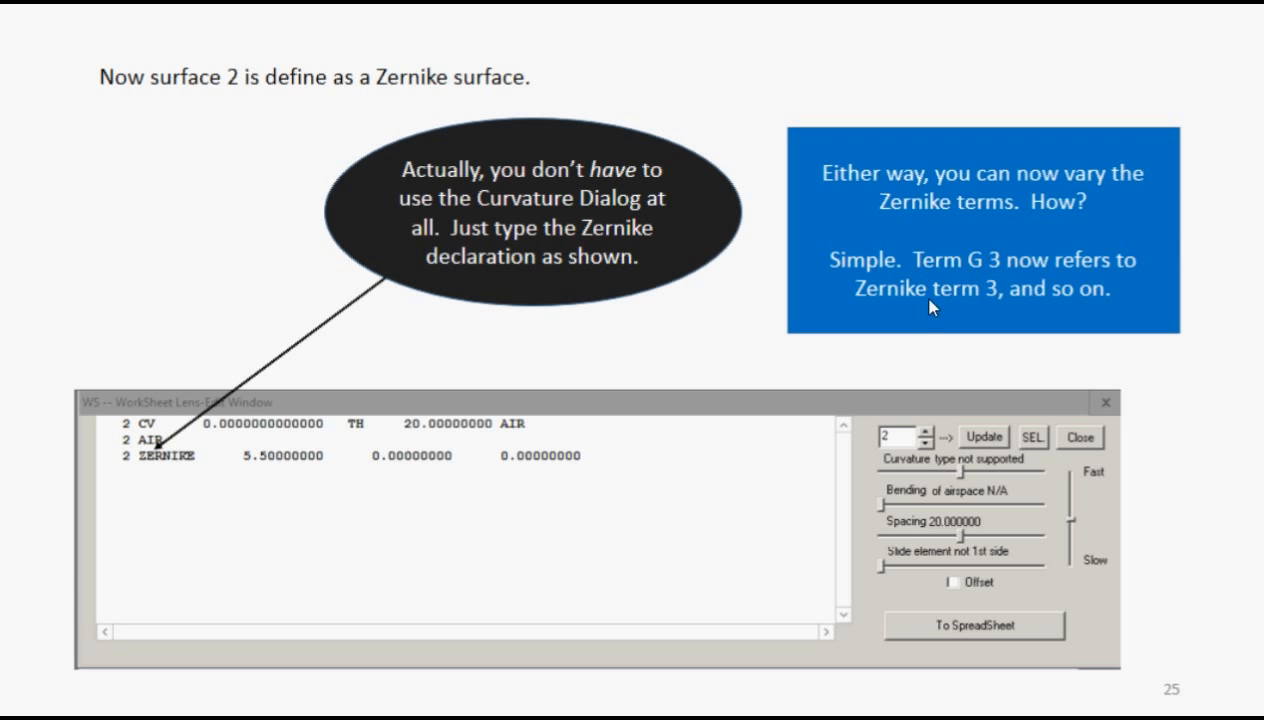
mouse_move(904, 320)
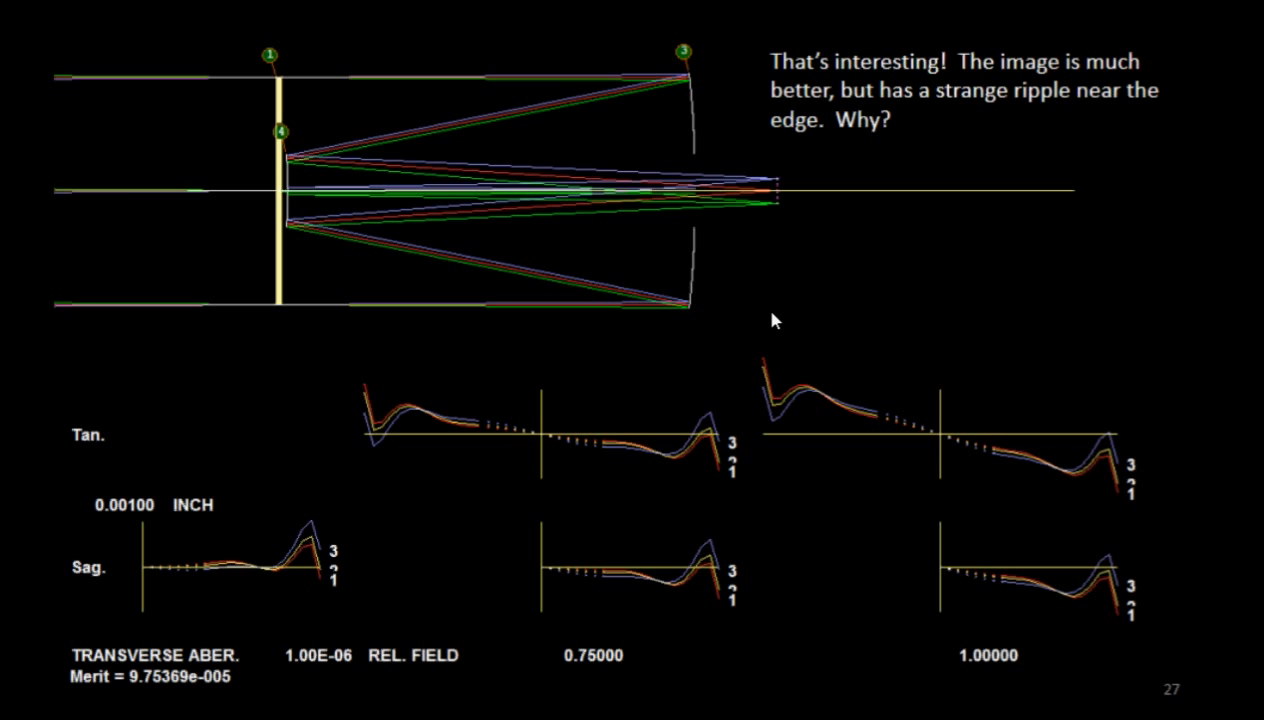
mouse_move(708, 428)
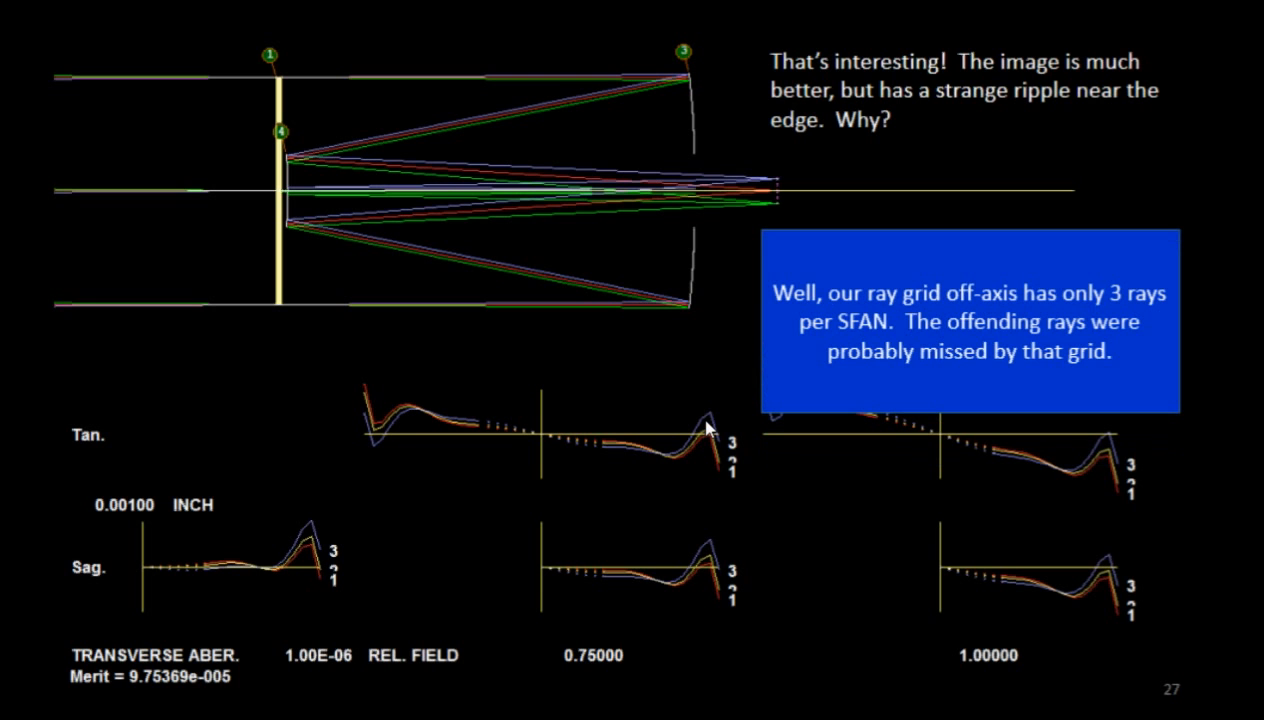
mouse_move(698, 684)
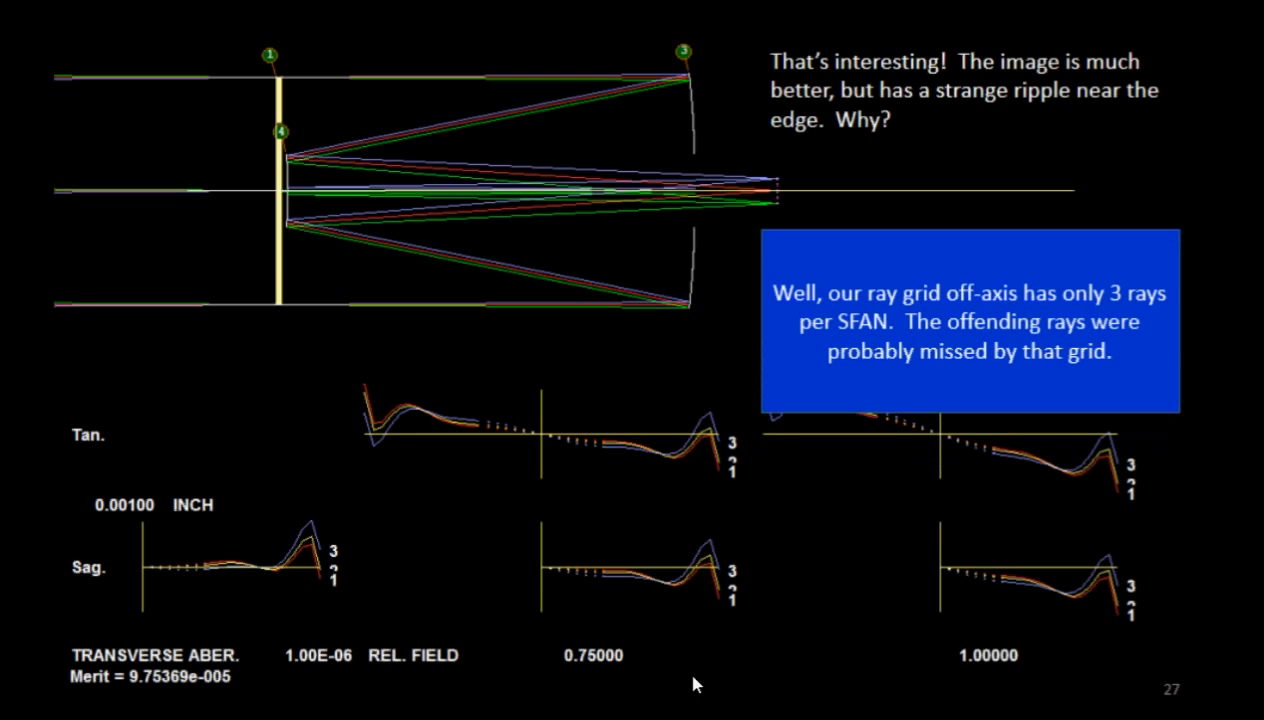
mouse_move(478, 480)
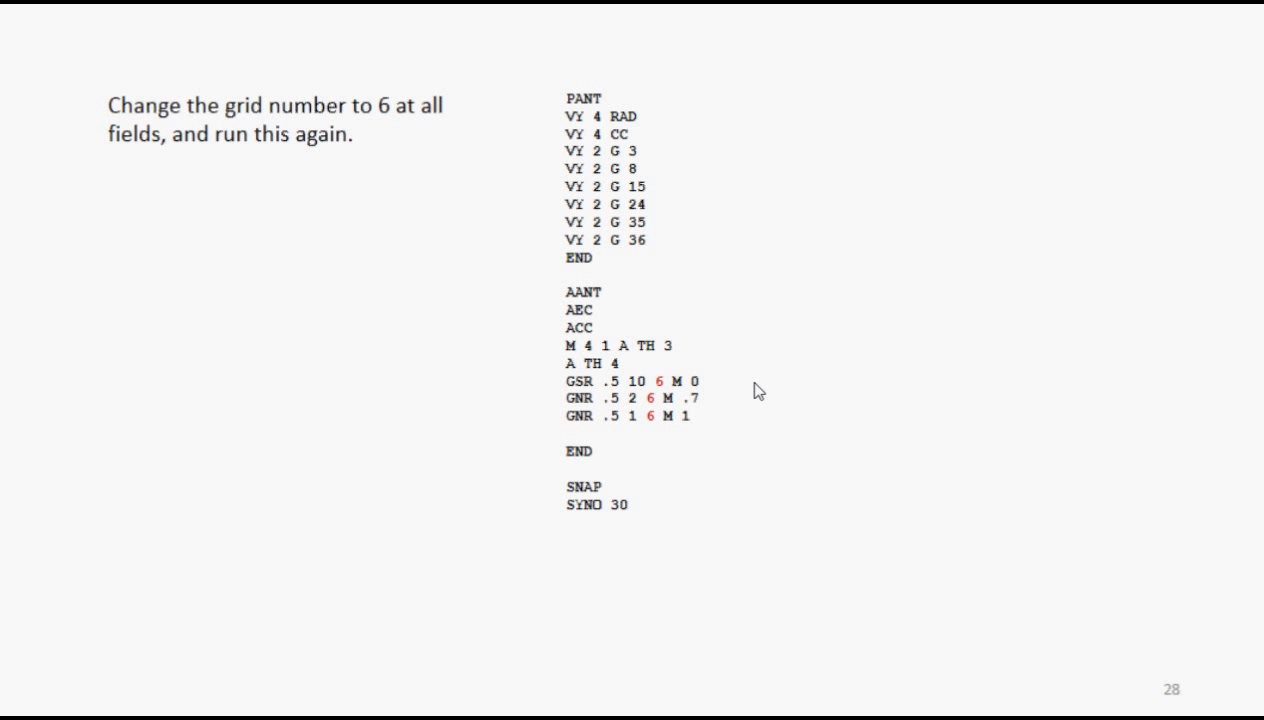
mouse_move(668, 390)
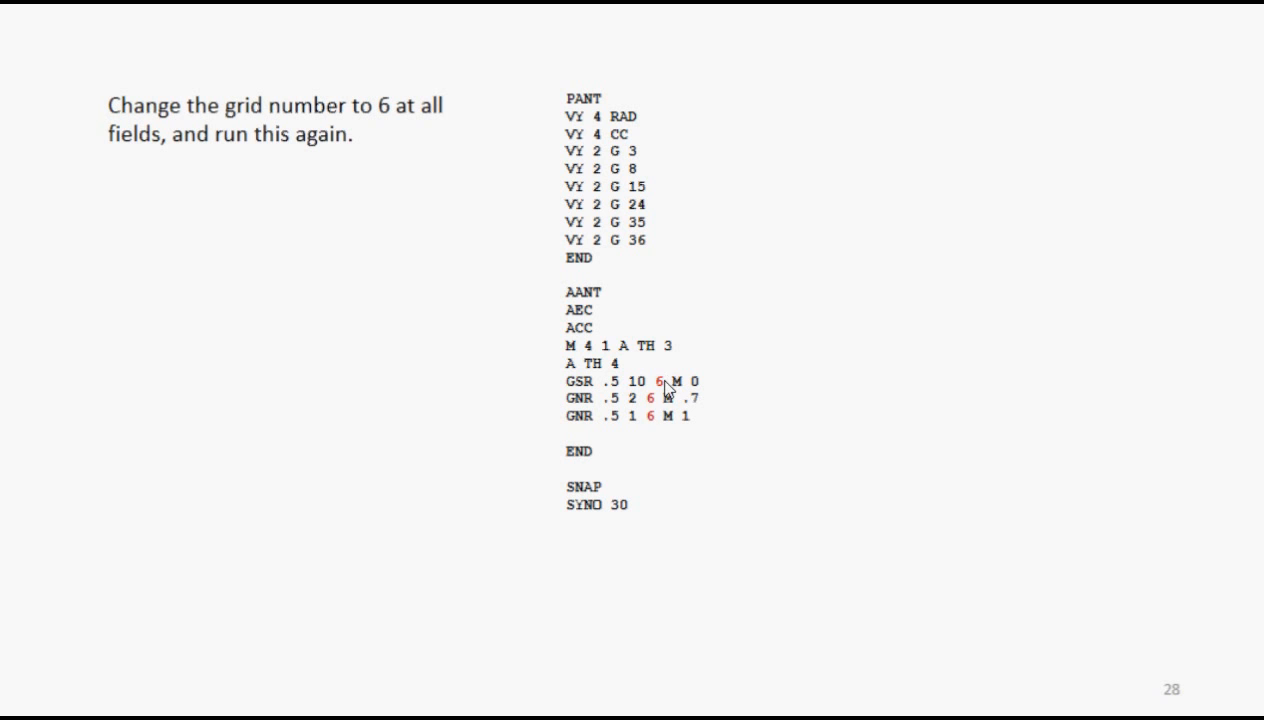
mouse_move(680, 420)
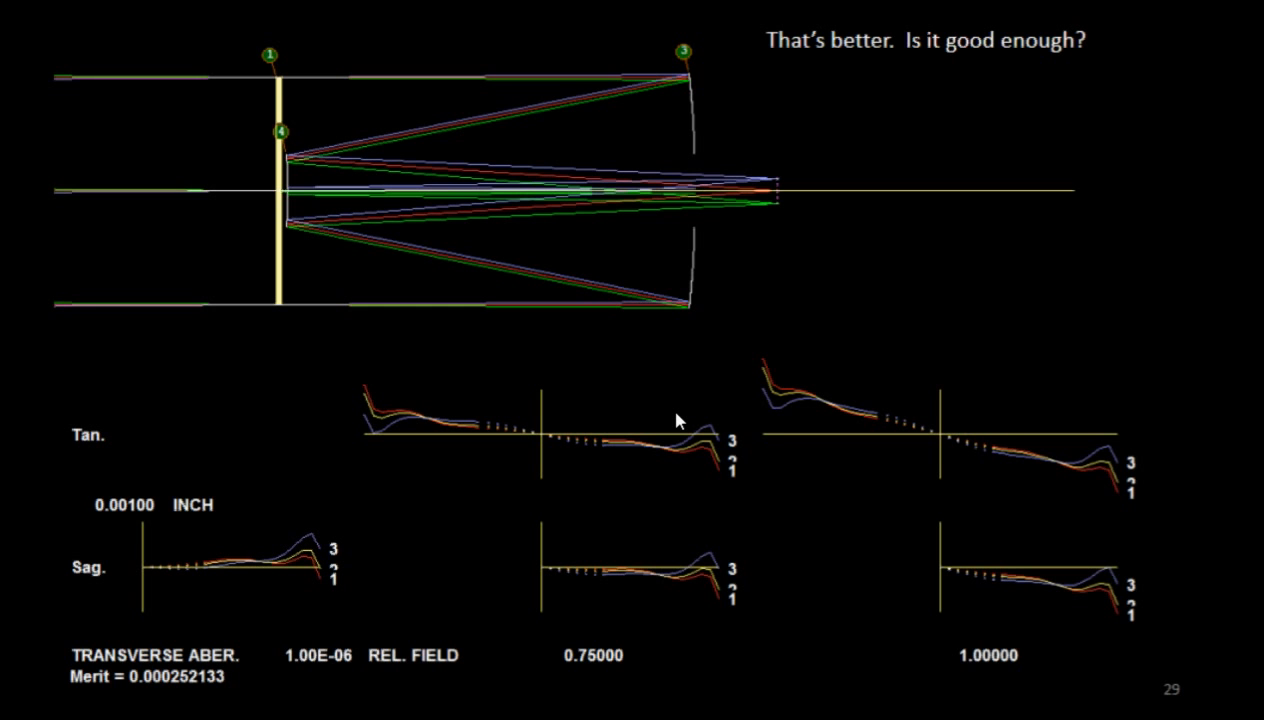
key("Right")
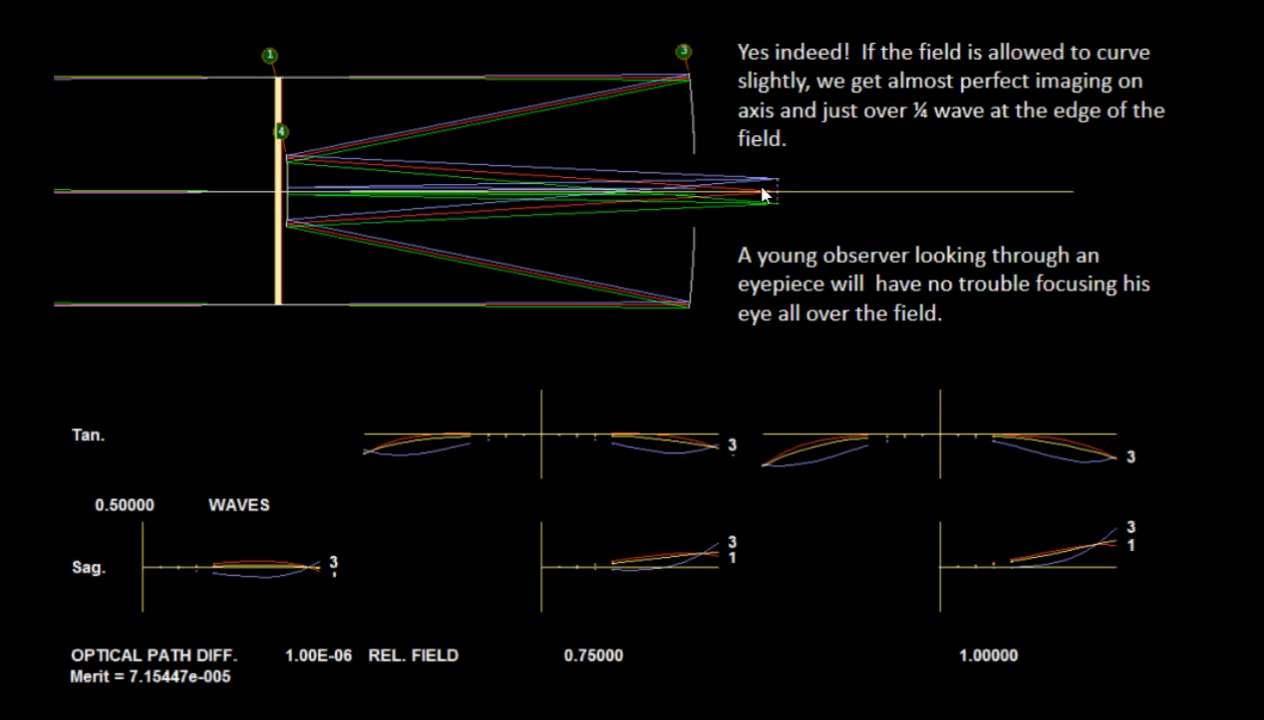
mouse_move(716, 388)
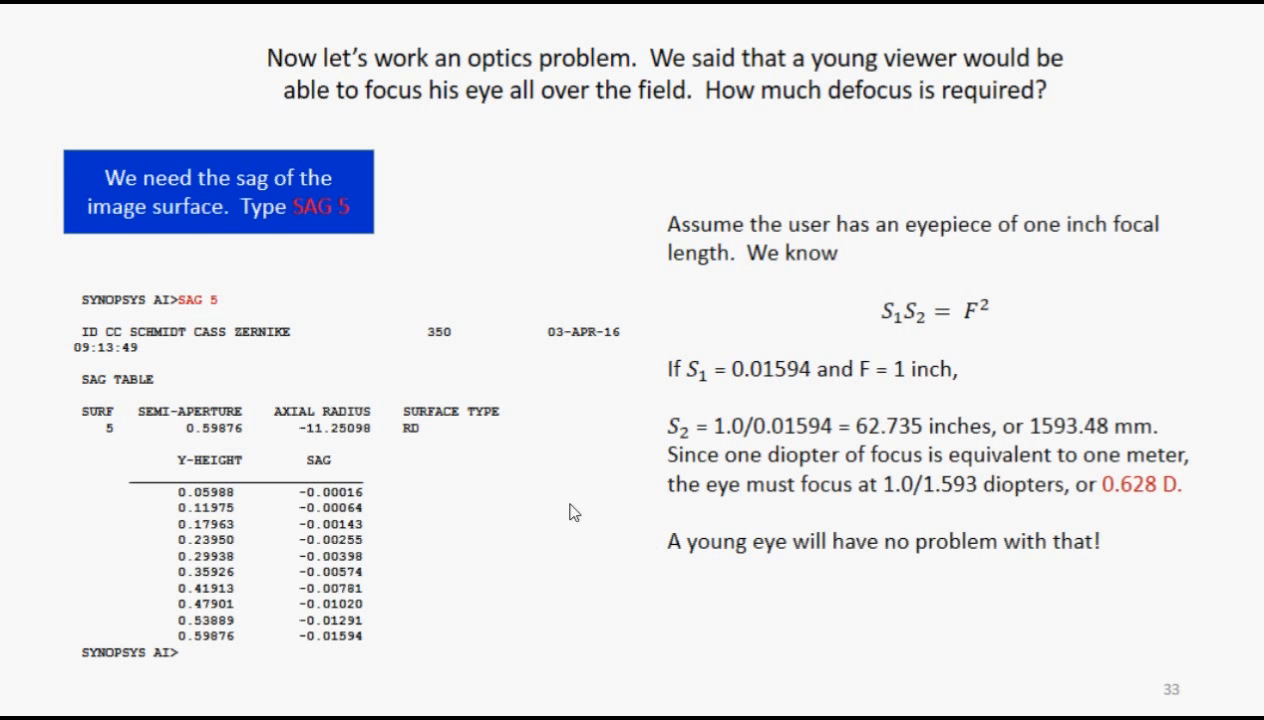
mouse_move(350, 222)
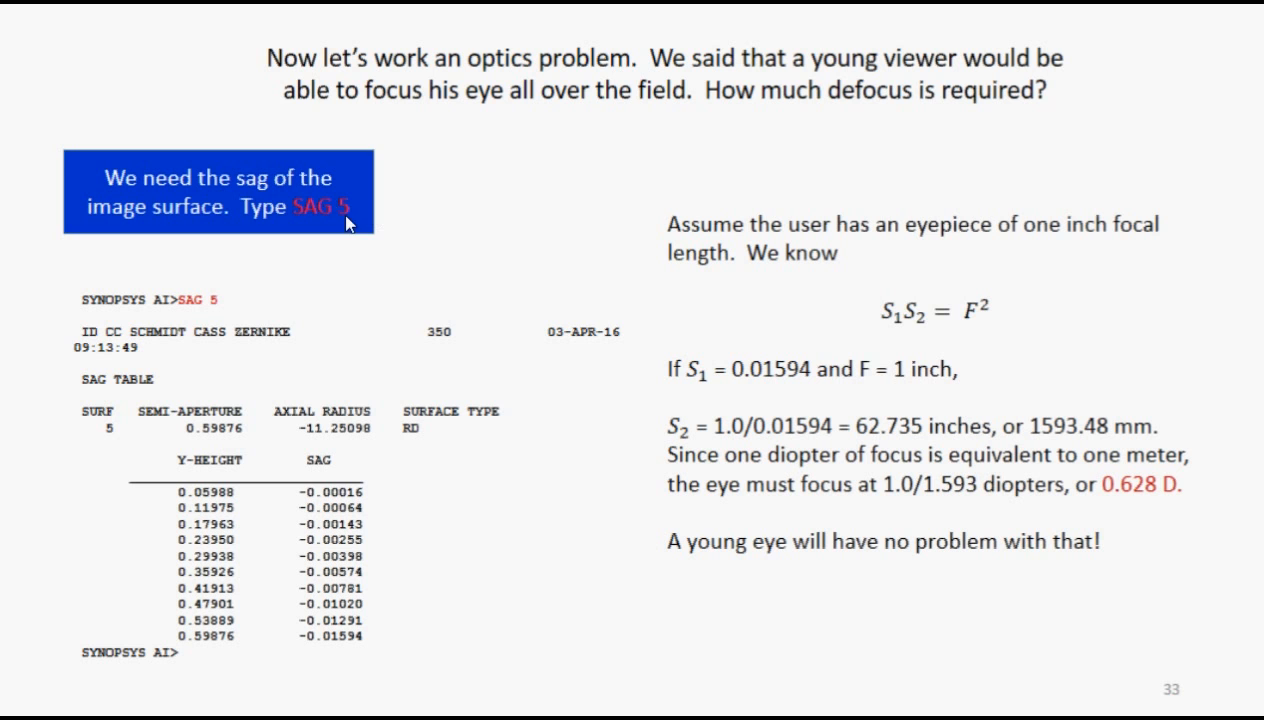
mouse_move(240, 570)
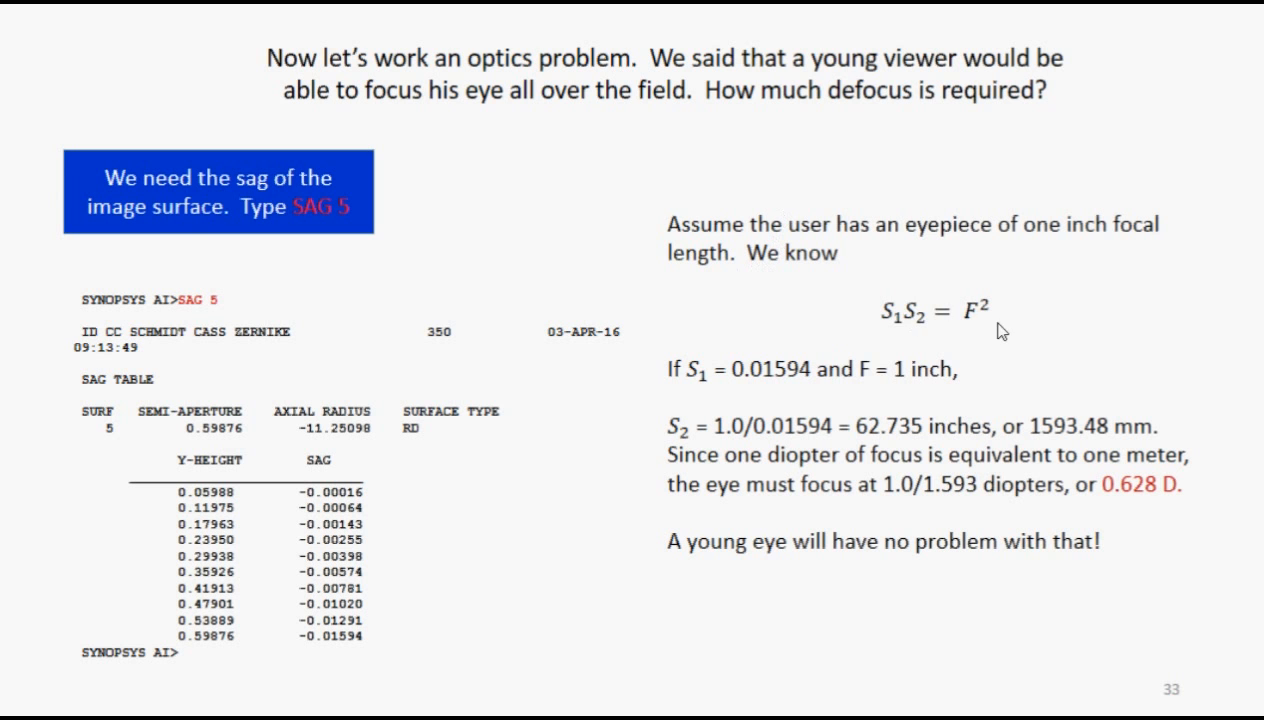
mouse_move(984, 332)
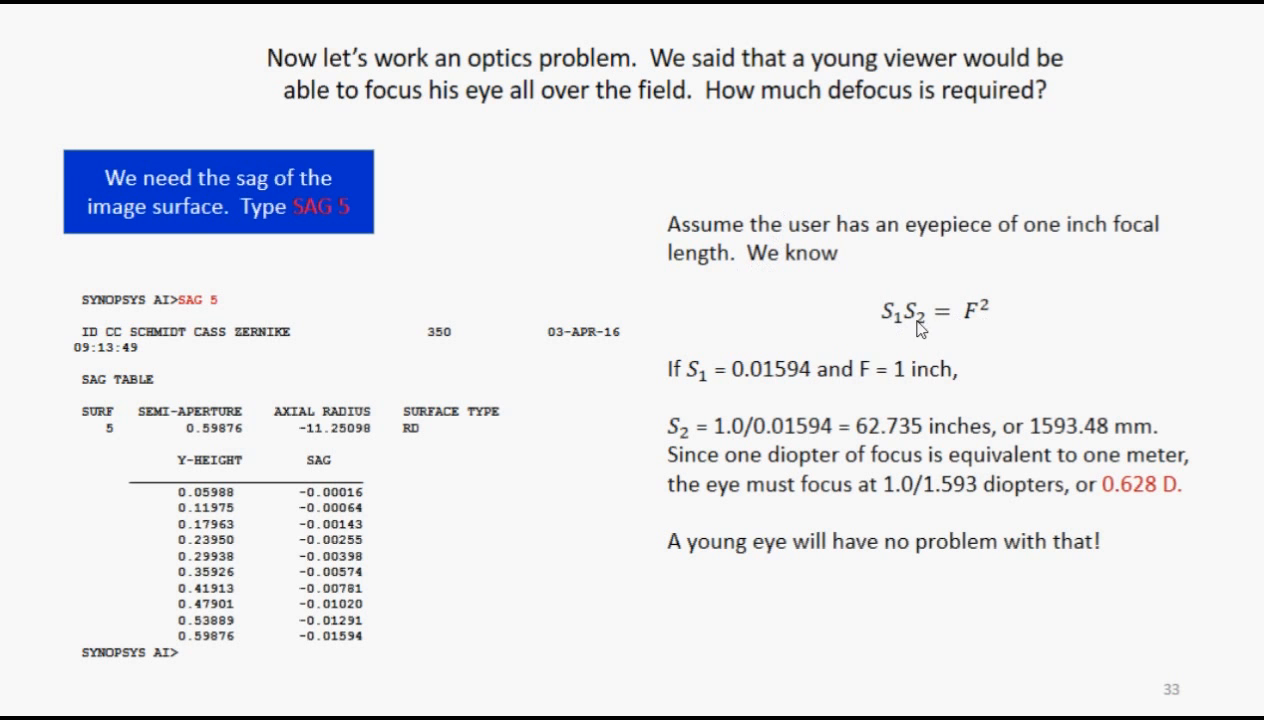
mouse_move(980, 324)
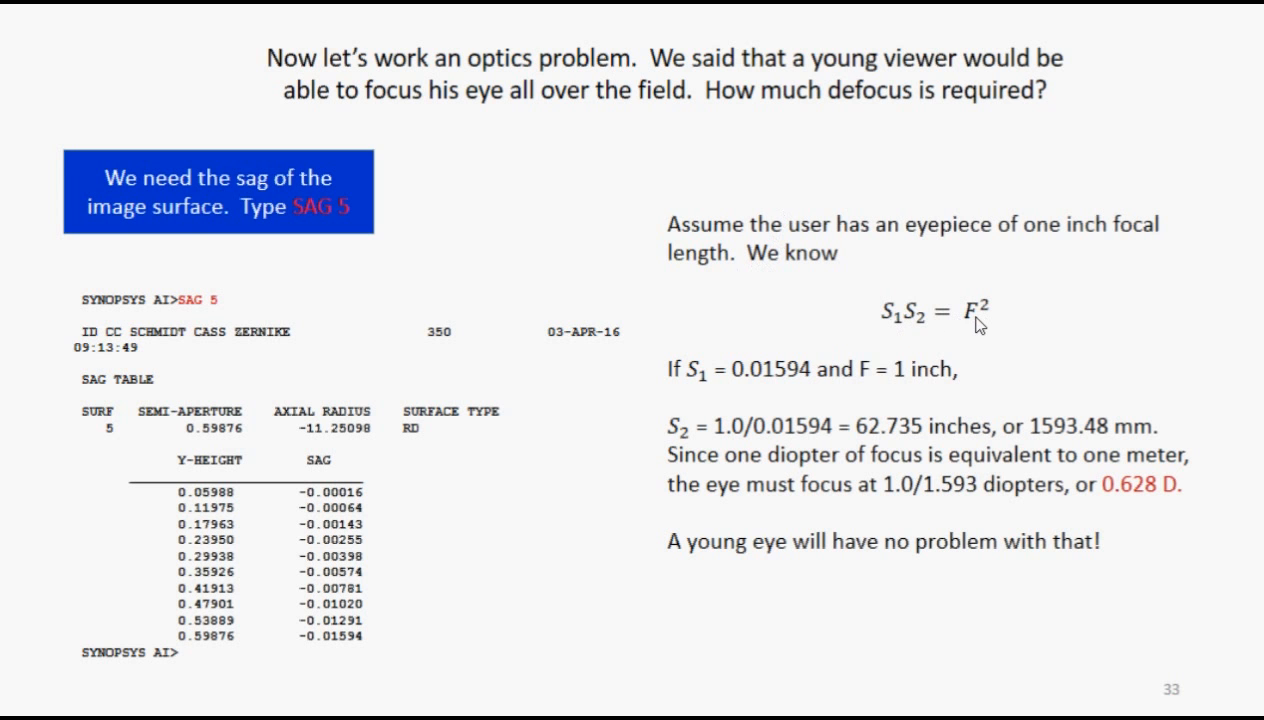
mouse_move(750, 384)
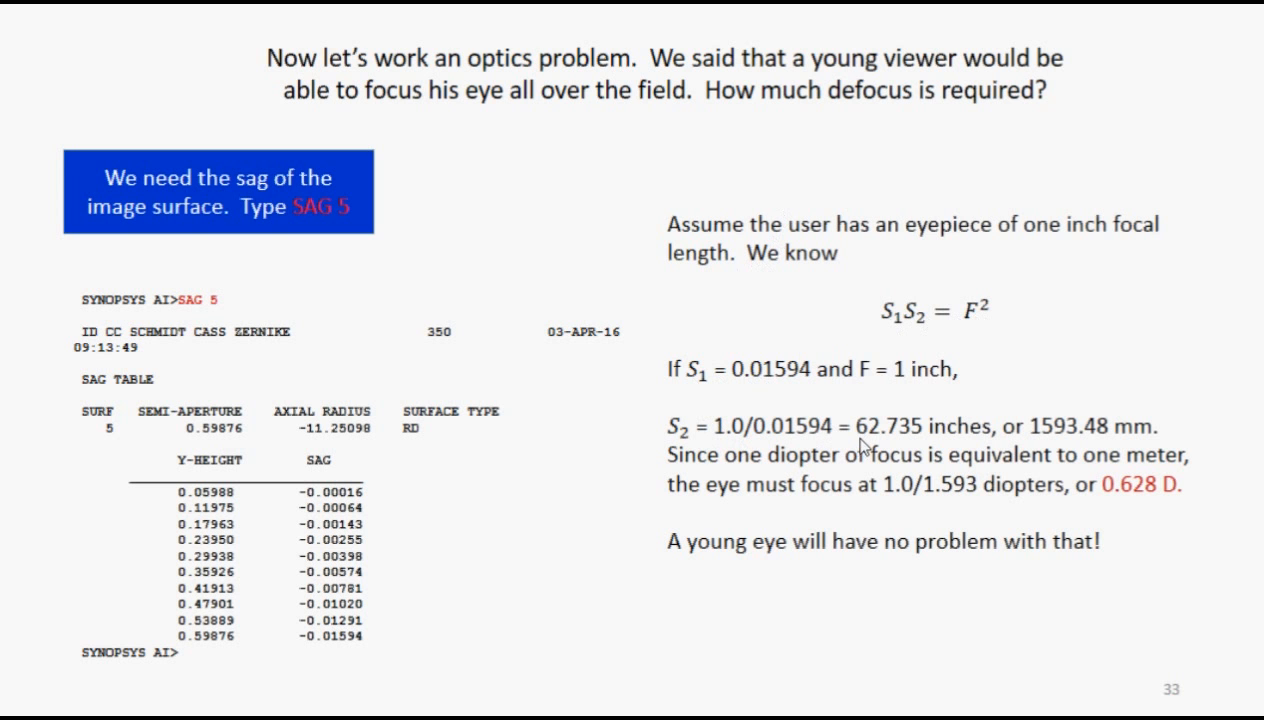
mouse_move(1124, 428)
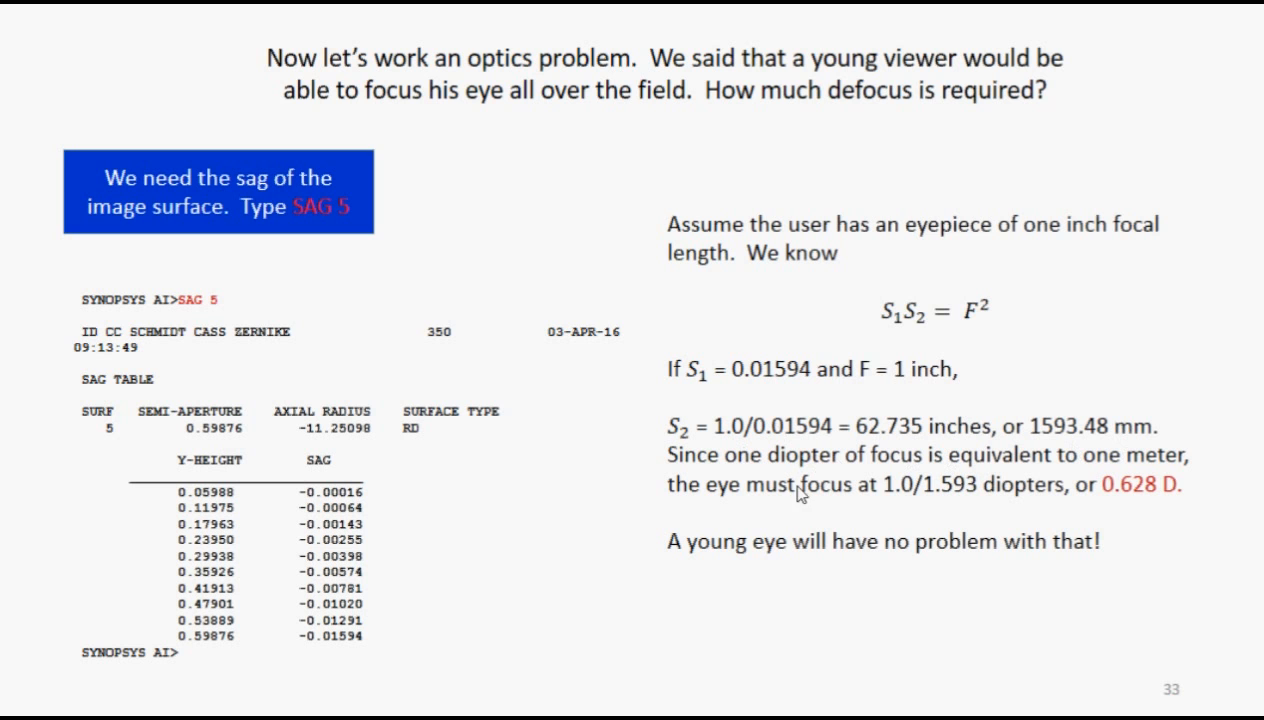
mouse_move(1068, 510)
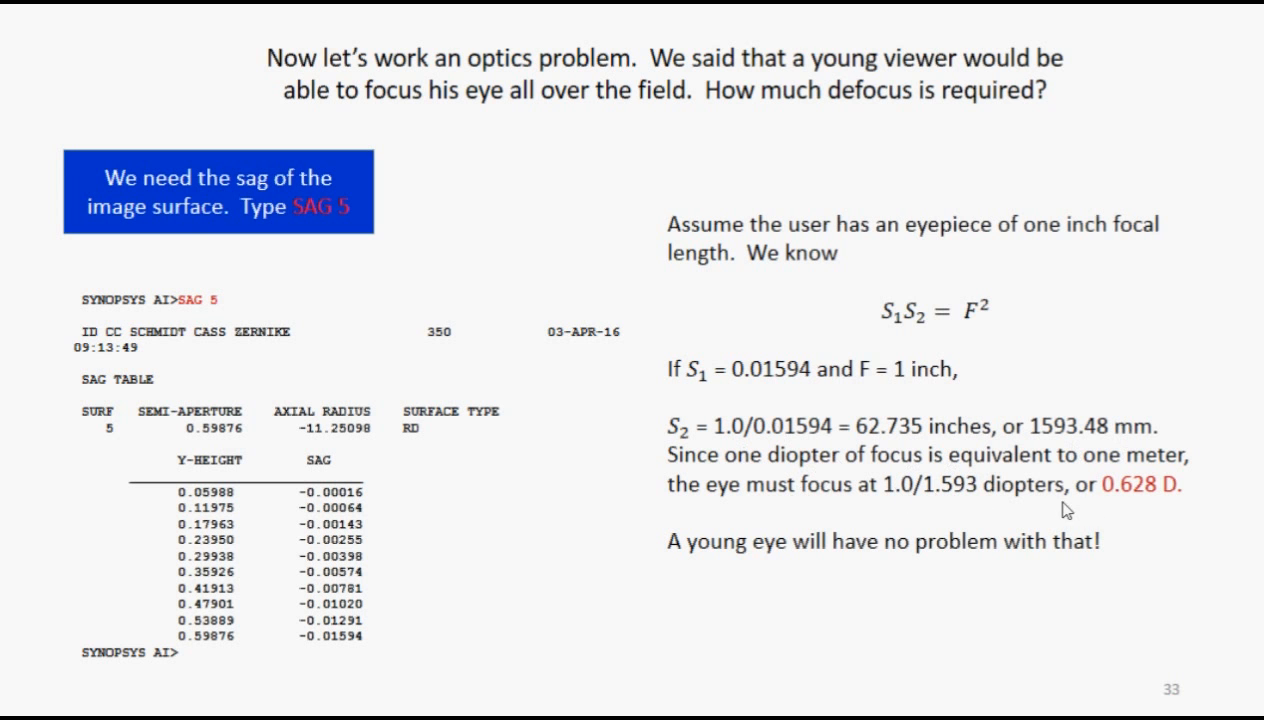
mouse_move(1176, 518)
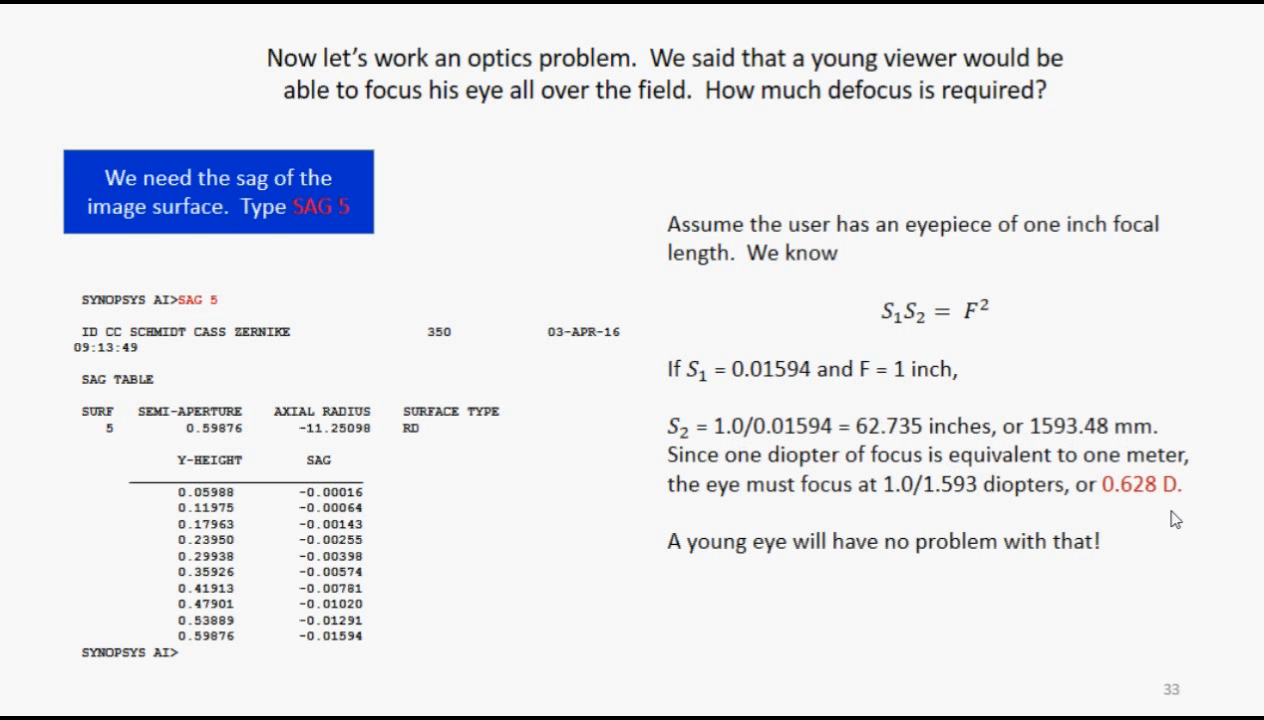
mouse_move(662, 338)
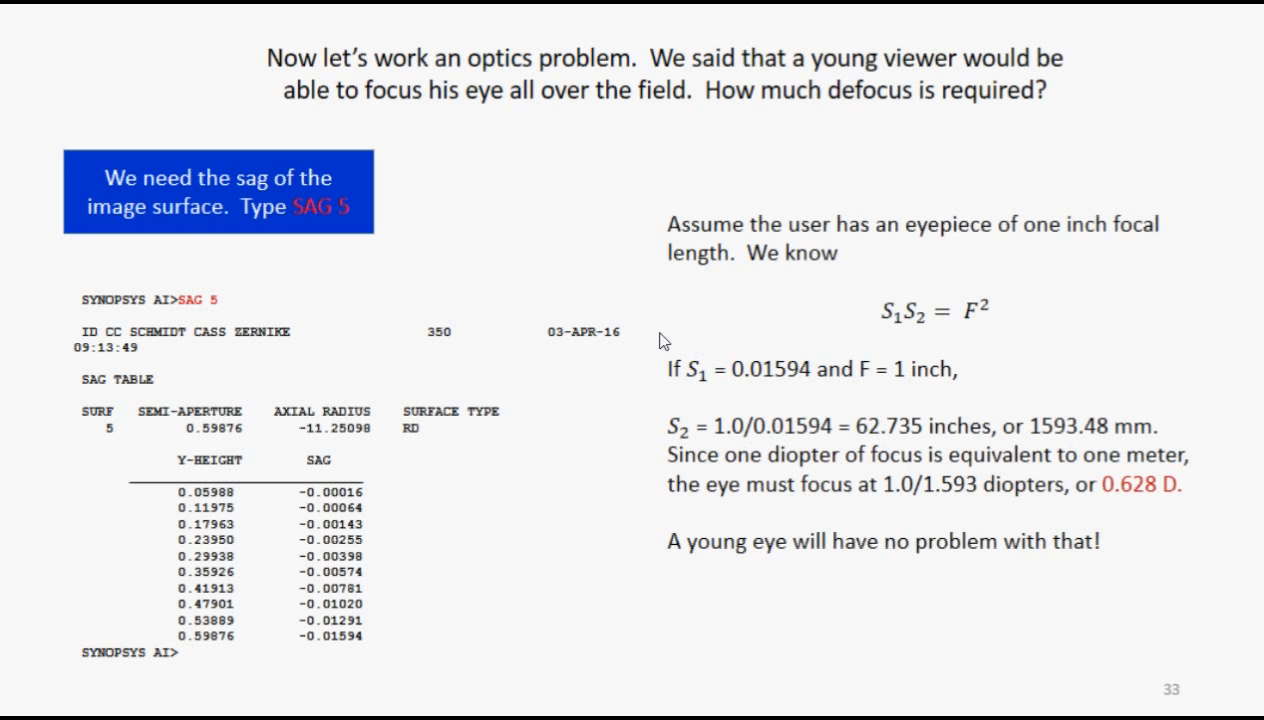
mouse_move(646, 344)
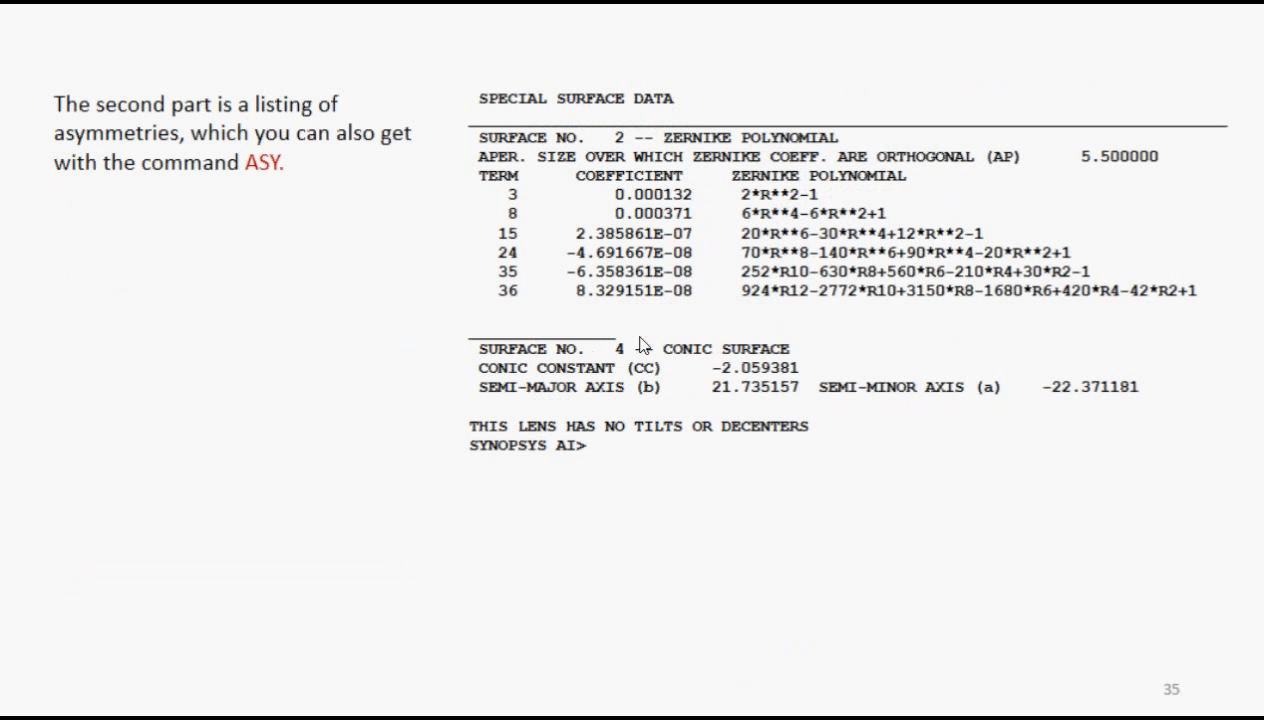
mouse_move(240, 198)
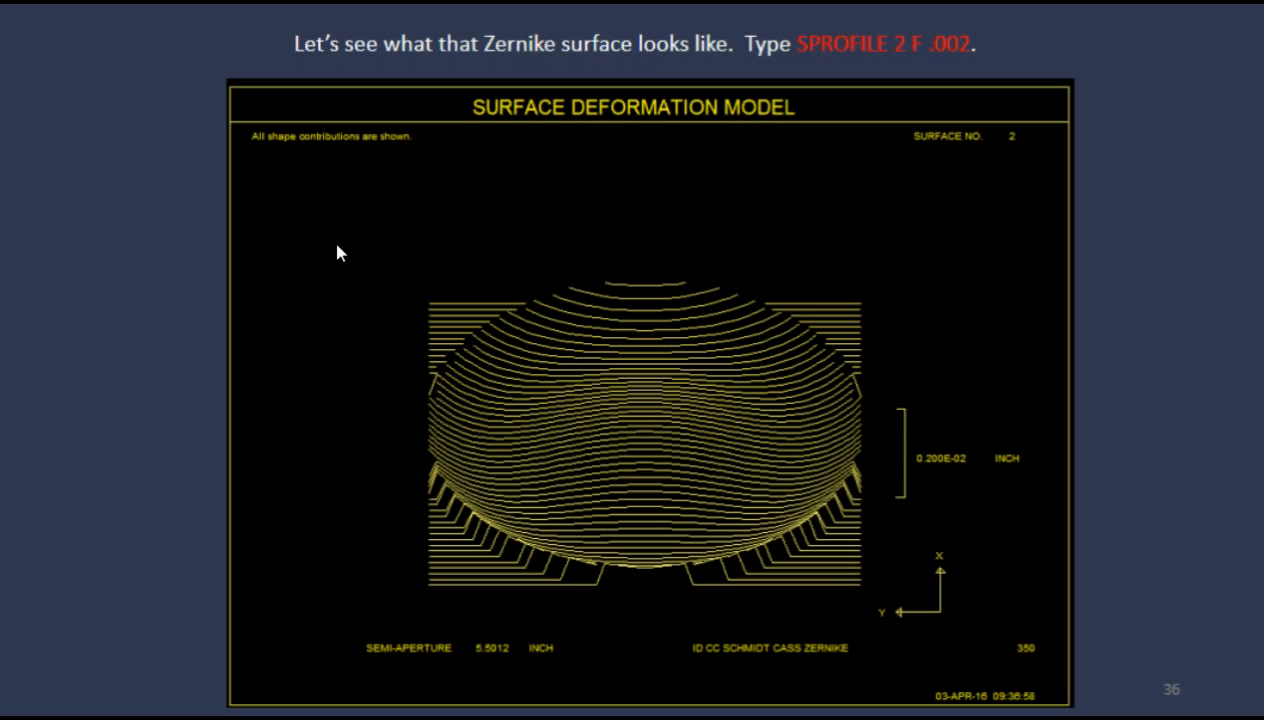
mouse_move(836, 62)
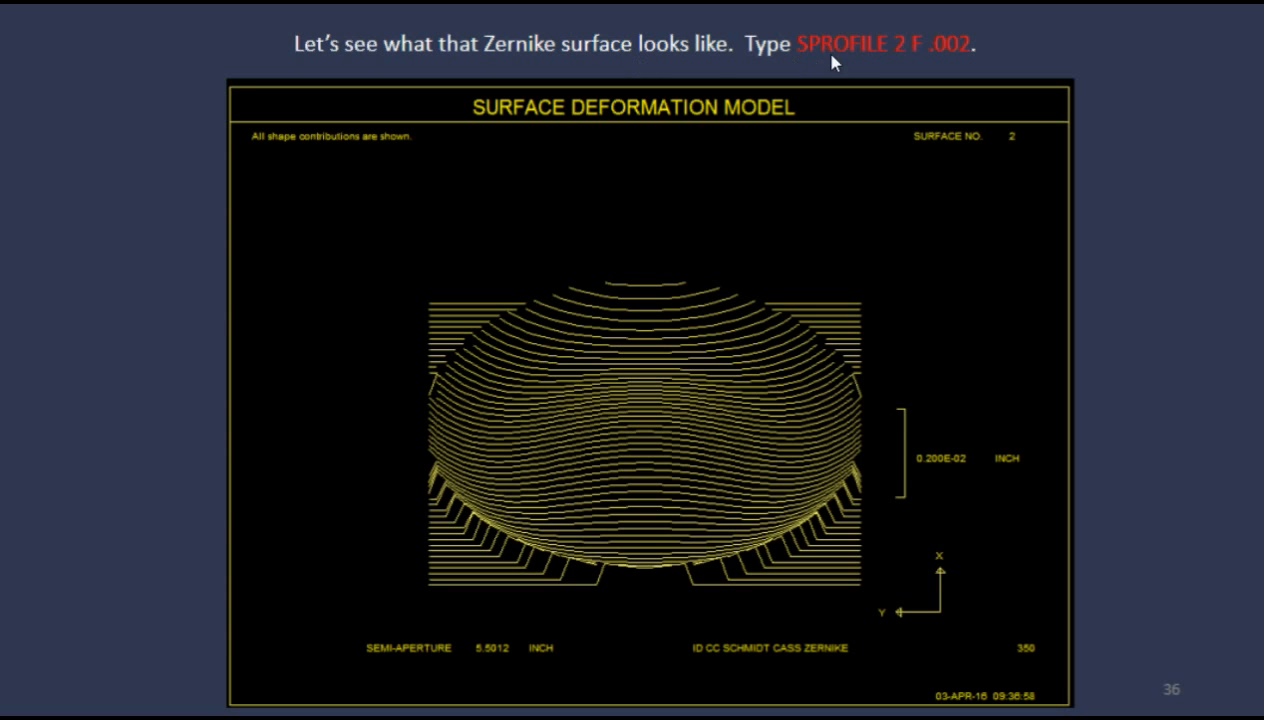
mouse_move(952, 58)
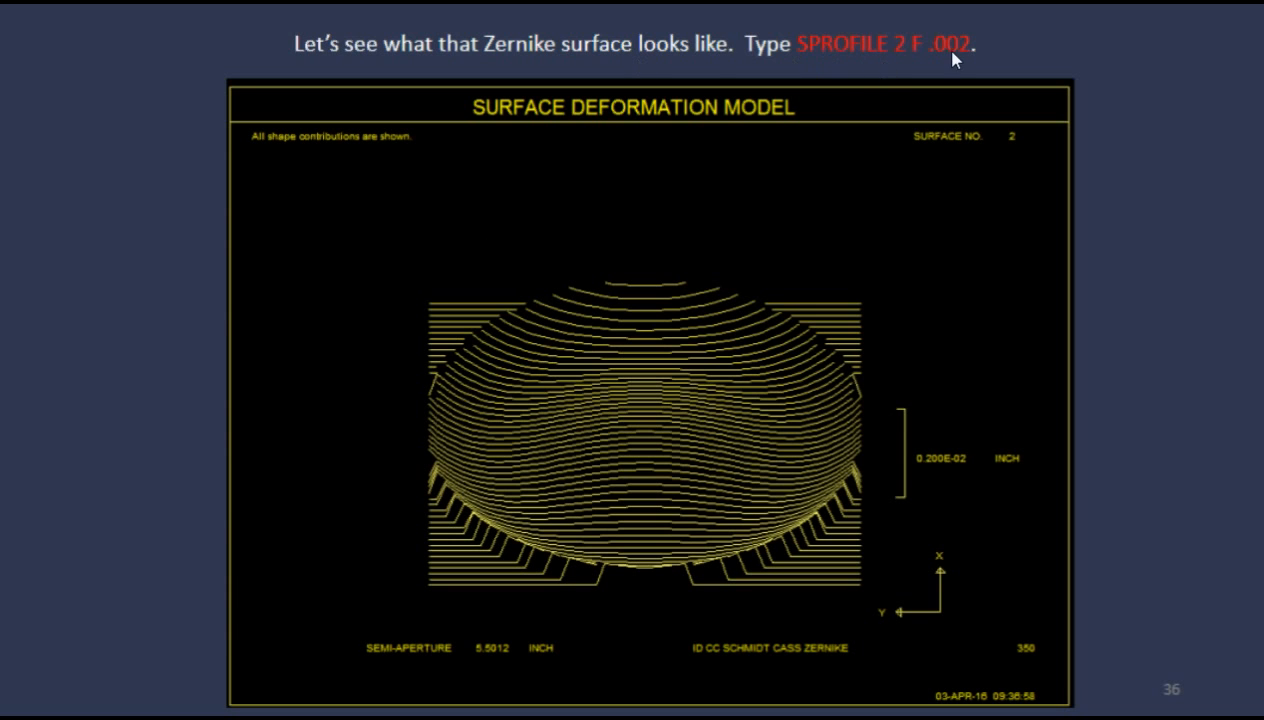
mouse_move(616, 430)
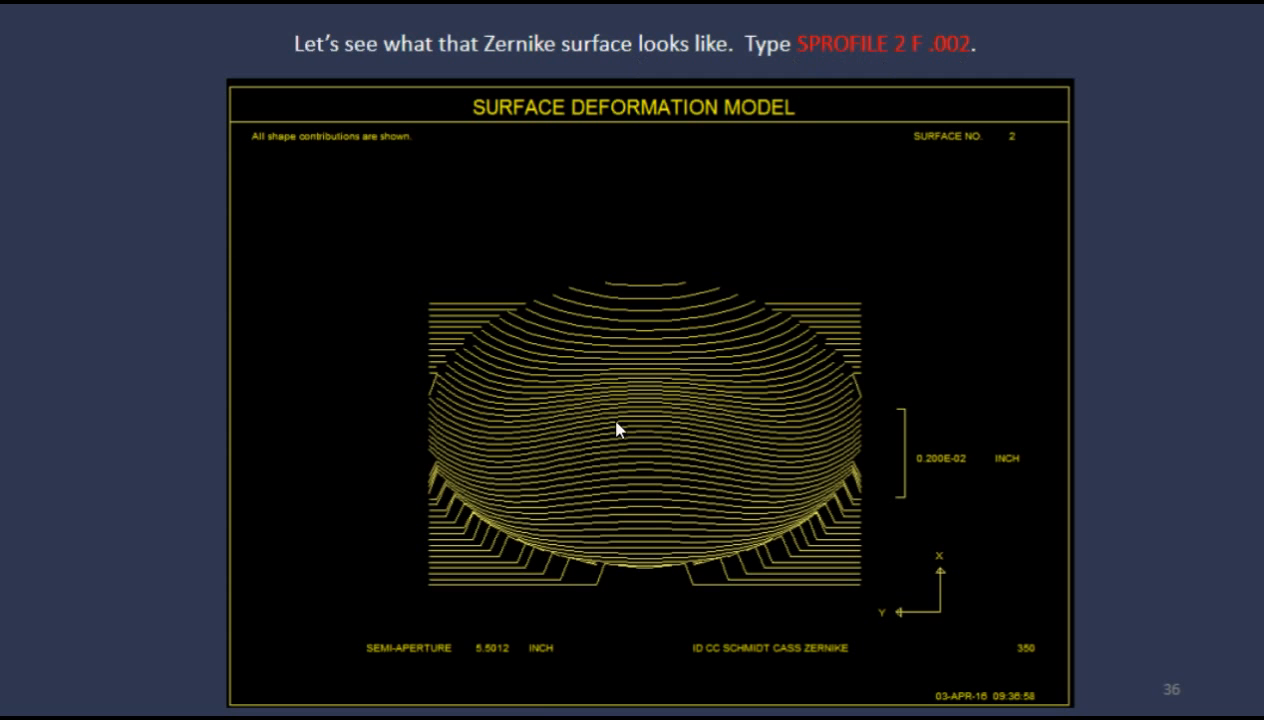
mouse_move(436, 384)
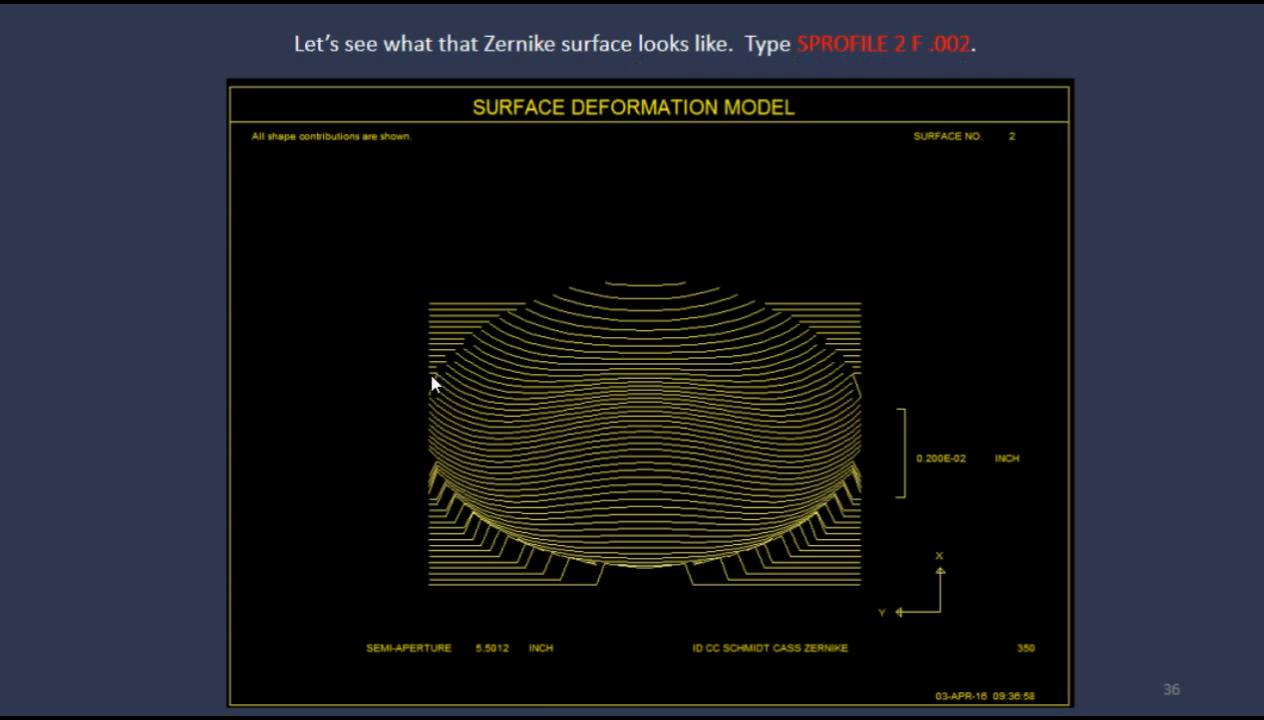